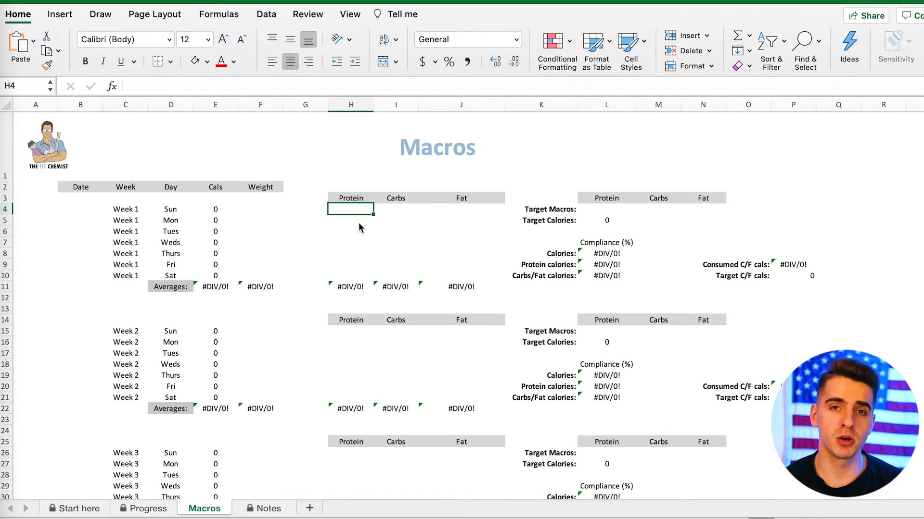
mouse_move(297, 222)
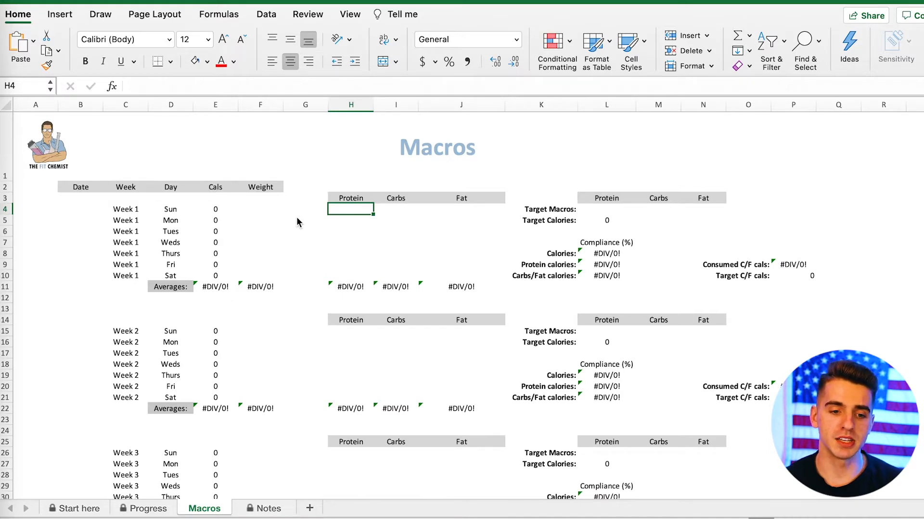
- Label Week 1's Weight column: Sunday high, Monday through Friday low, Saturday high
left_click(260, 209)
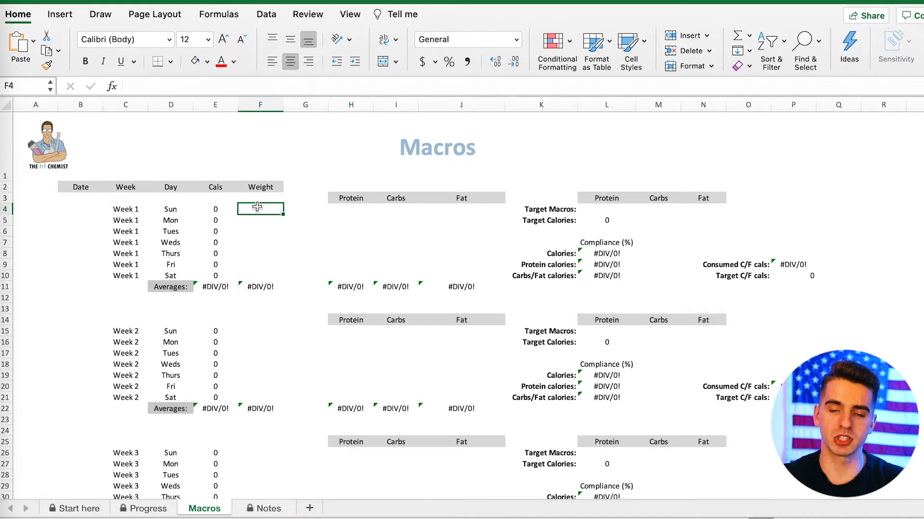
type("high")
left_click(261, 220)
type("low")
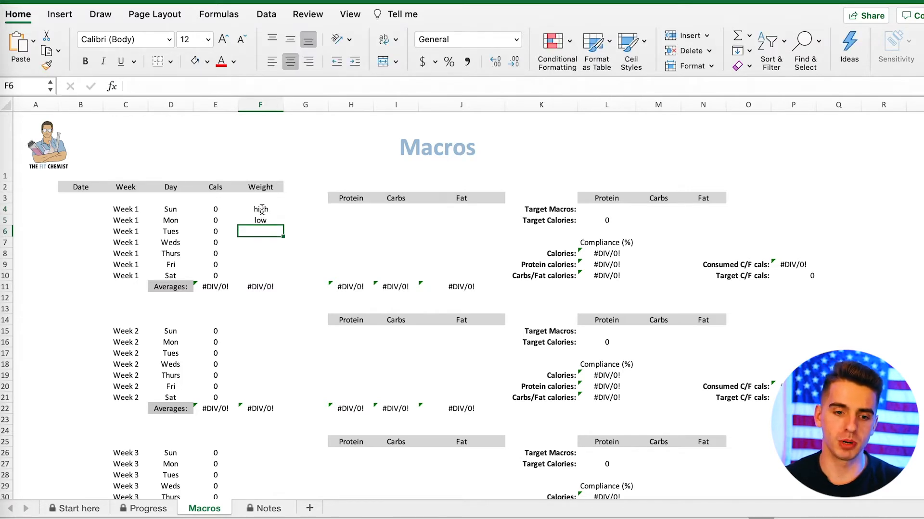
left_click_drag(261, 219, 261, 263)
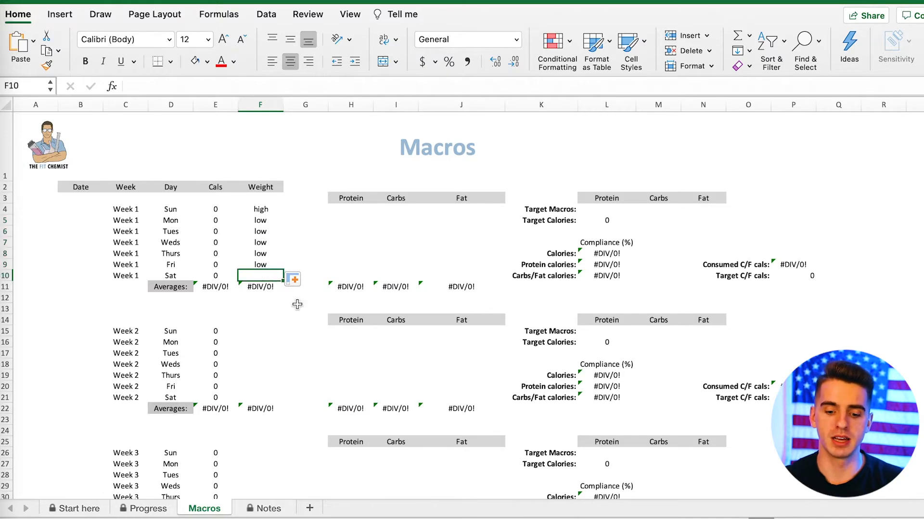
type("high")
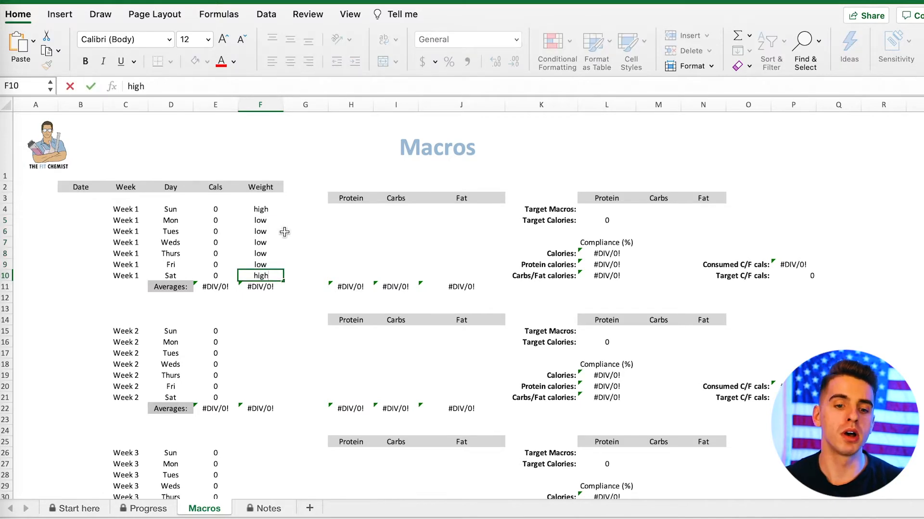
left_click(260, 231)
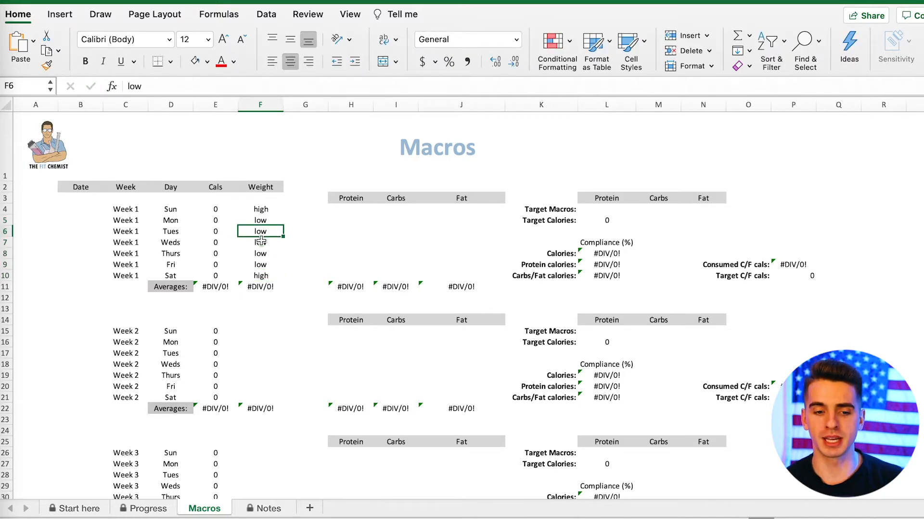
mouse_move(332, 218)
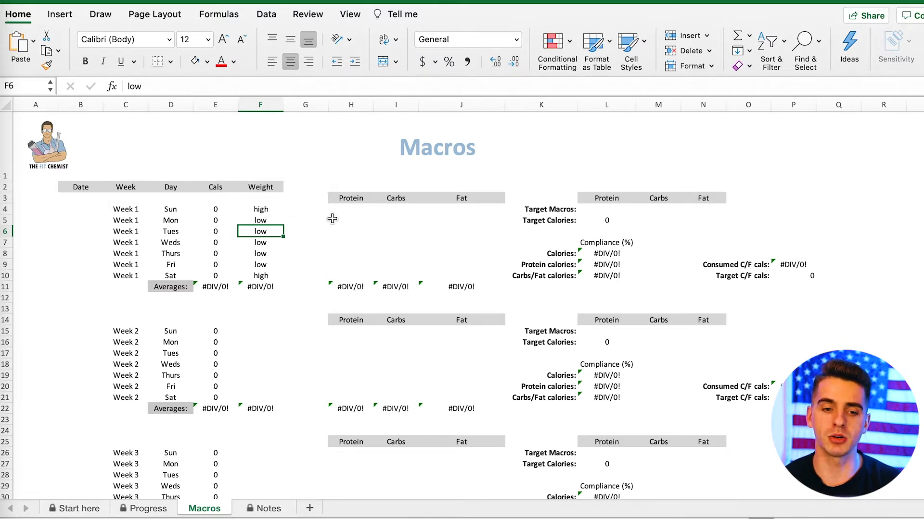
mouse_move(559, 217)
type("75")
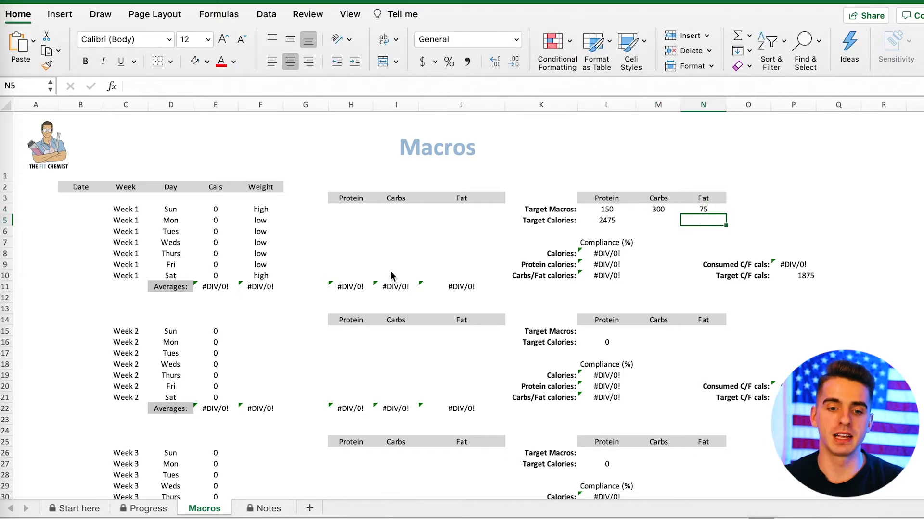
- Enter 150 protein for Week 1's Friday and Saturday rows
left_click(350, 253)
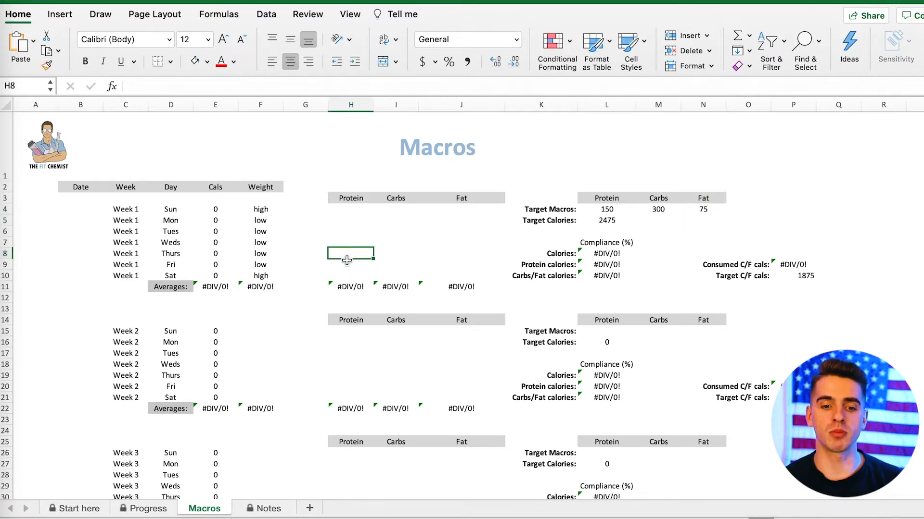
left_click(350, 265)
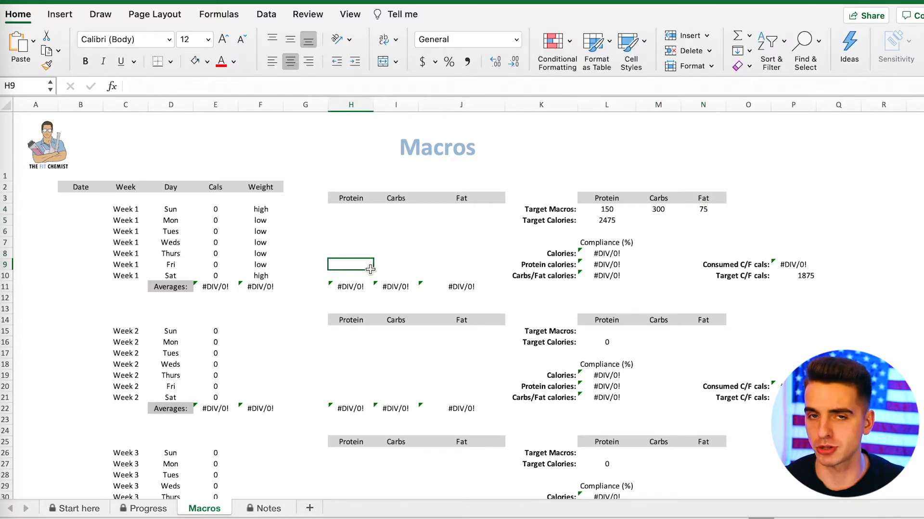
type("15")
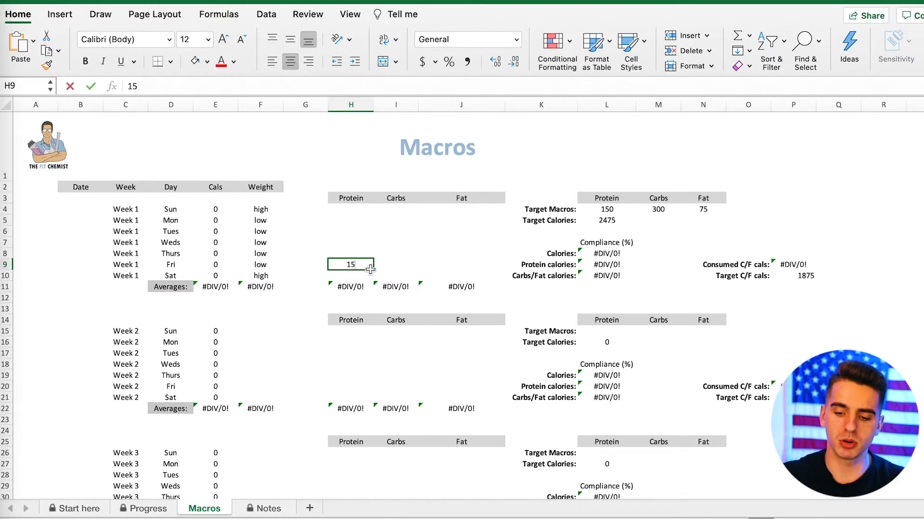
key("Return")
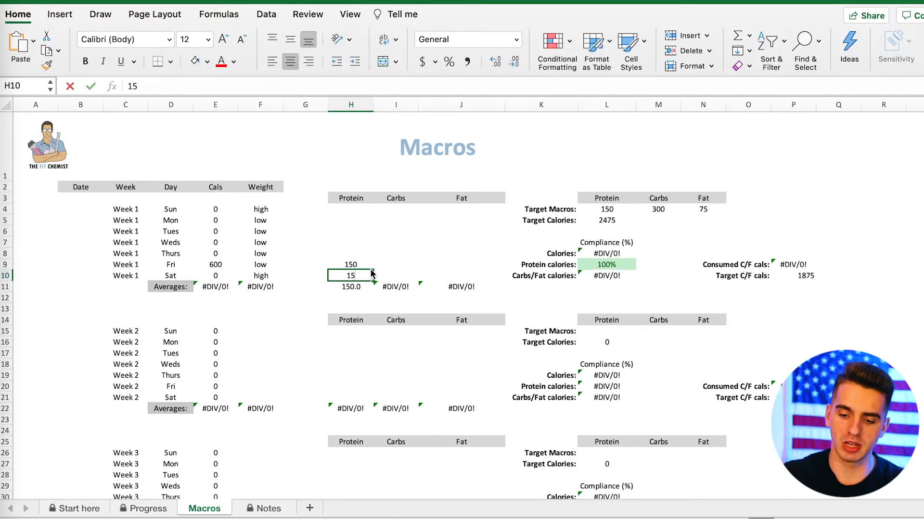
key("Return")
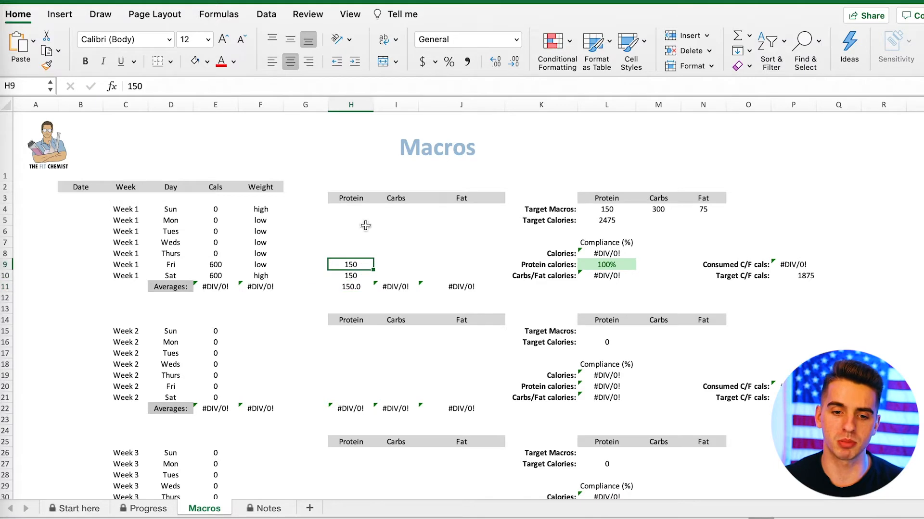
- Fill 150 protein up through Sunday and give Friday and Saturday 365 carbs, averaging 365.0
left_click(351, 209)
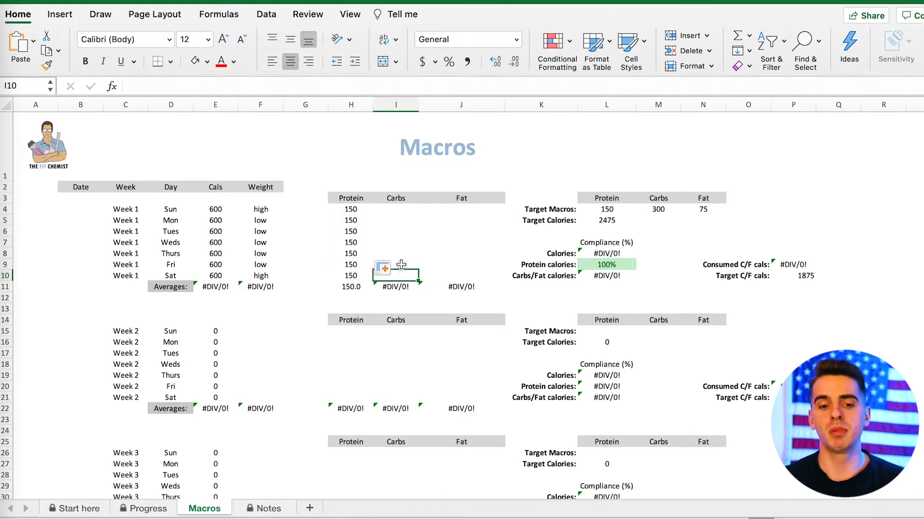
left_click(395, 265)
type("365")
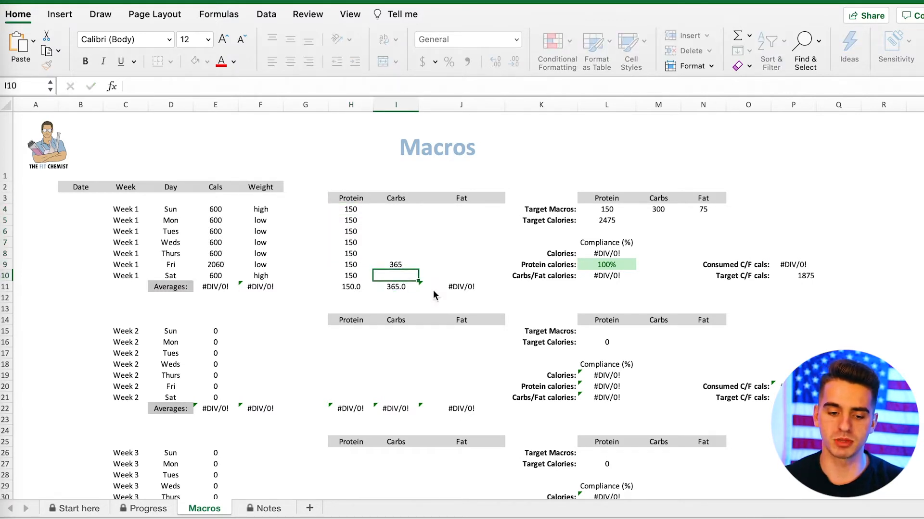
left_click(395, 287)
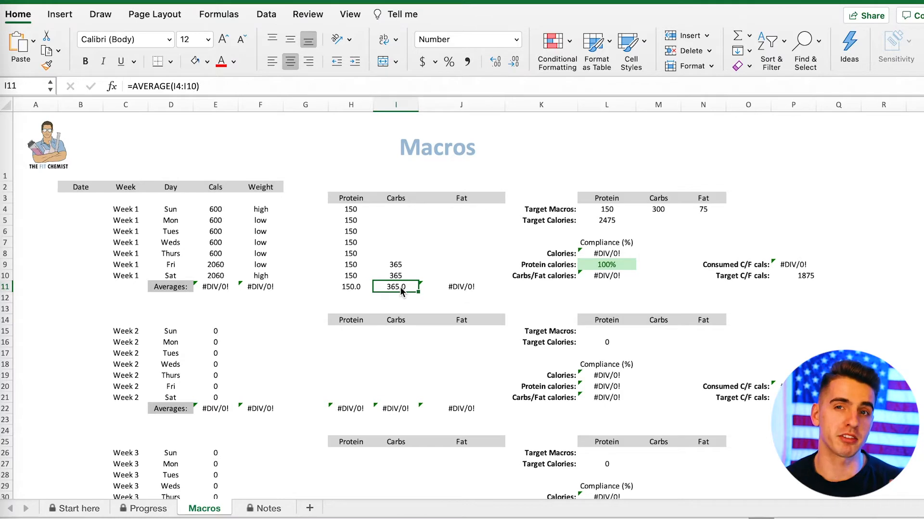
mouse_move(594, 236)
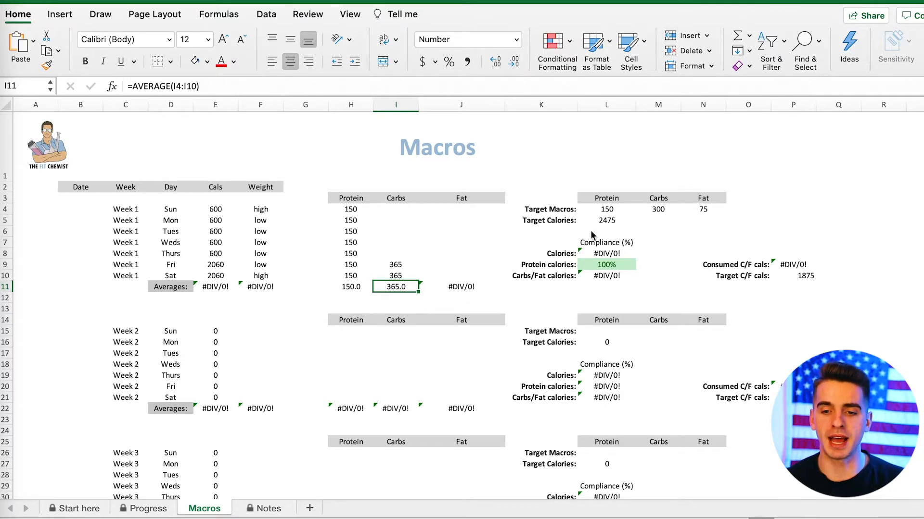
- Enter 274 carbs for Sunday through Thursday so Week 1's carb average reaches the 300 target
left_click(657, 209)
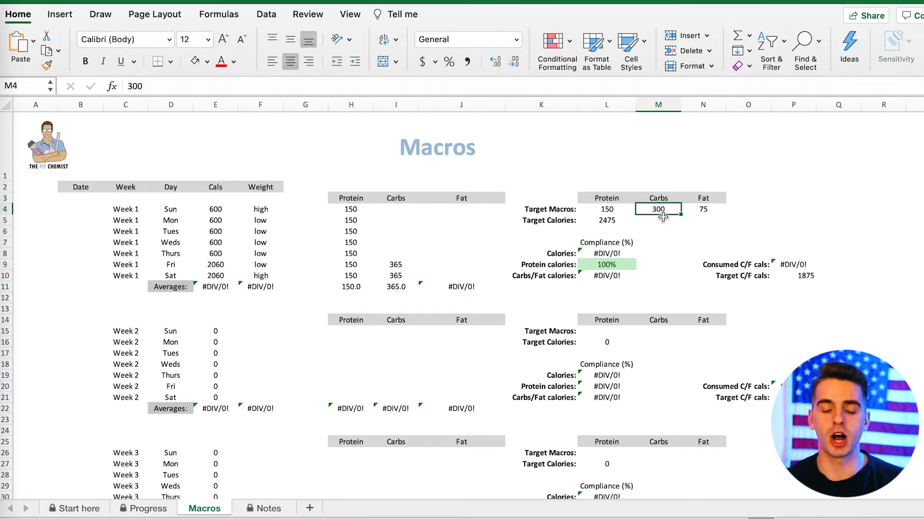
mouse_move(430, 266)
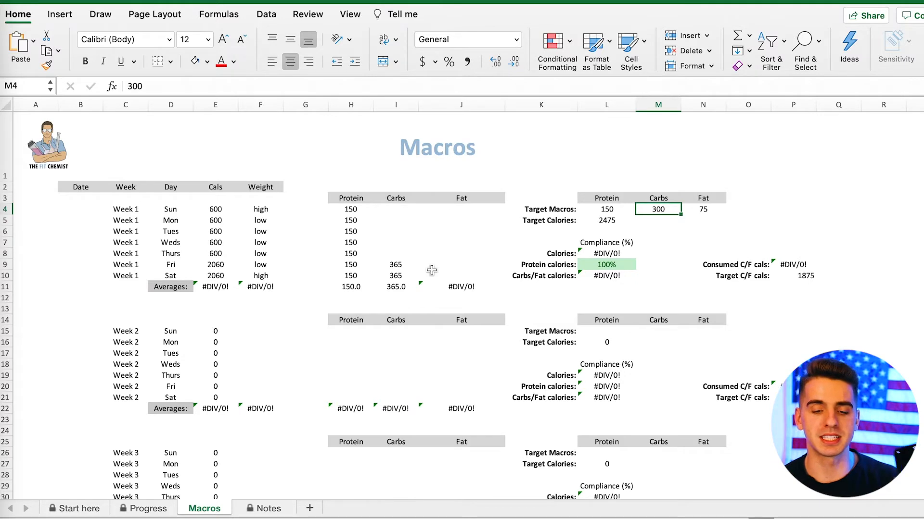
mouse_move(461, 250)
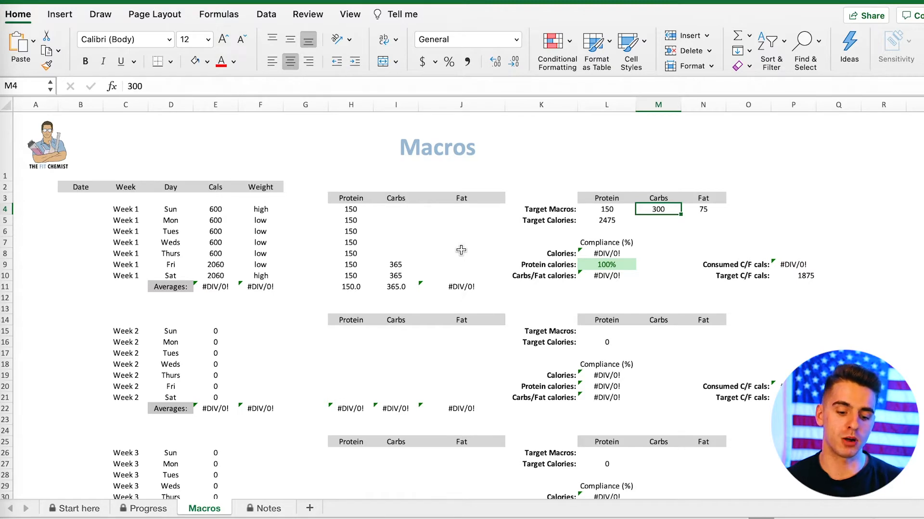
mouse_move(407, 211)
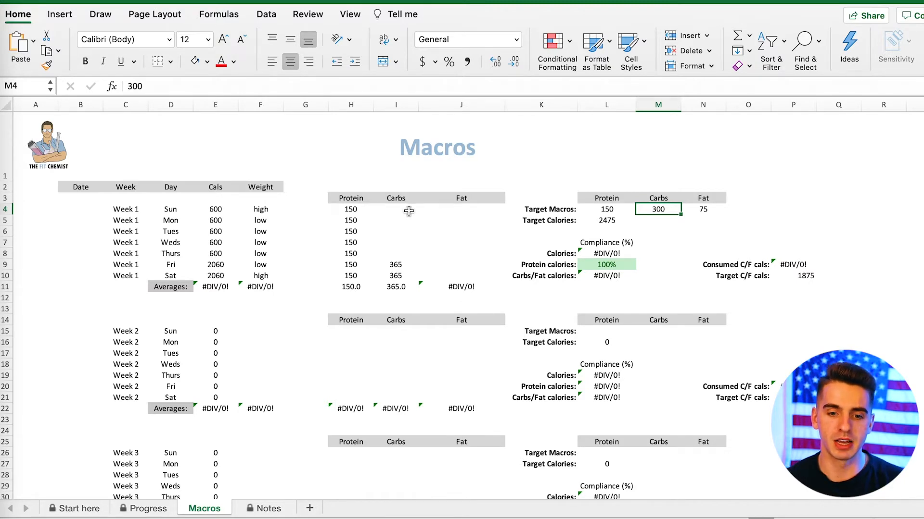
left_click(395, 219)
type("274")
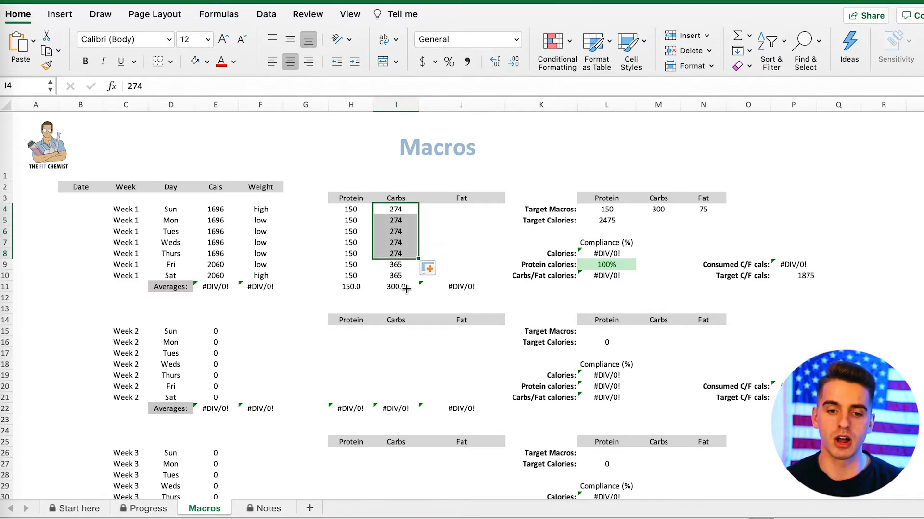
left_click(395, 286)
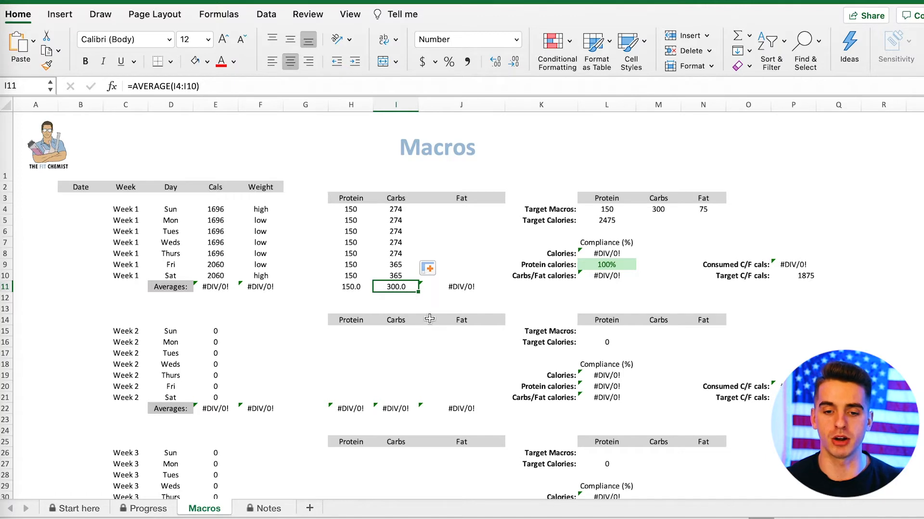
- Relabel Week 1 so Friday and Saturday are the high days and give them 100 fat each
left_click(260, 263)
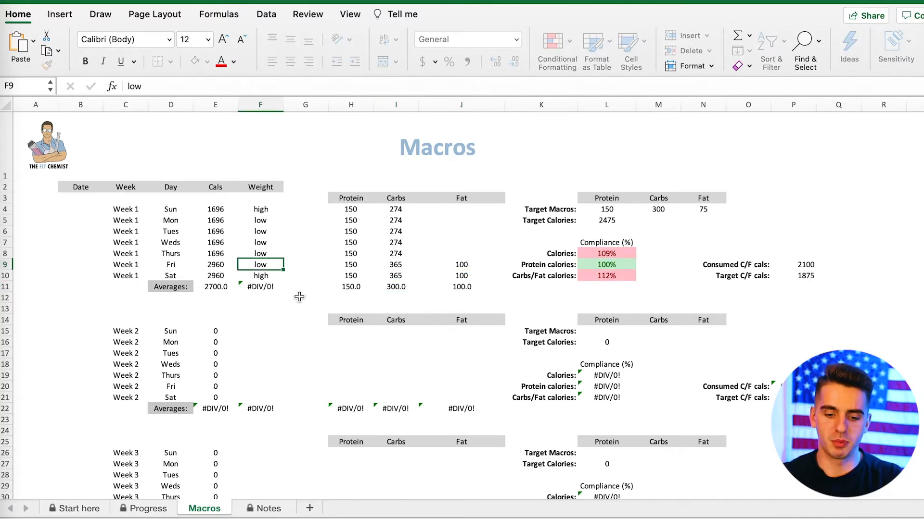
left_click(260, 209)
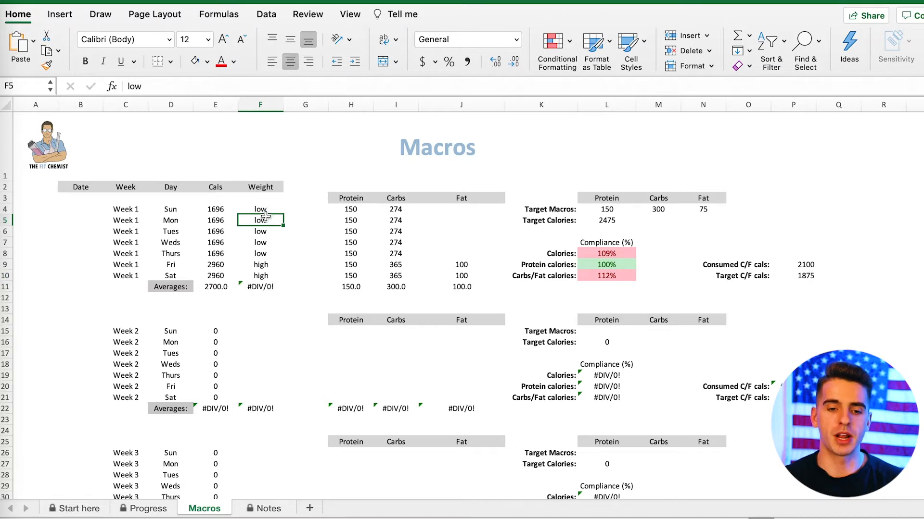
left_click(259, 209)
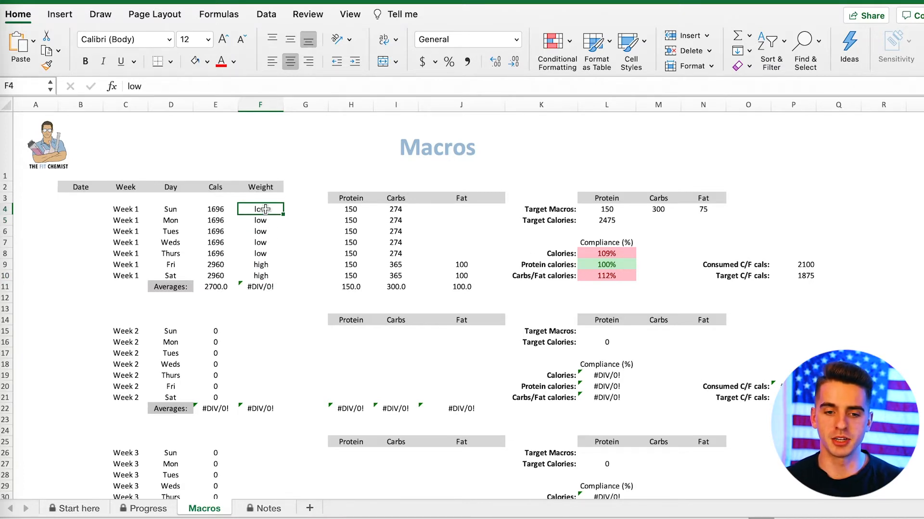
left_click(260, 243)
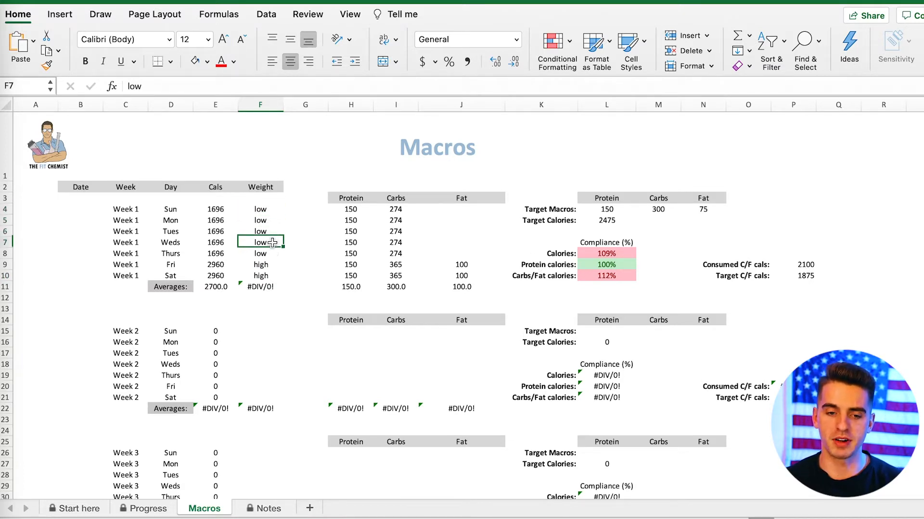
left_click(260, 208)
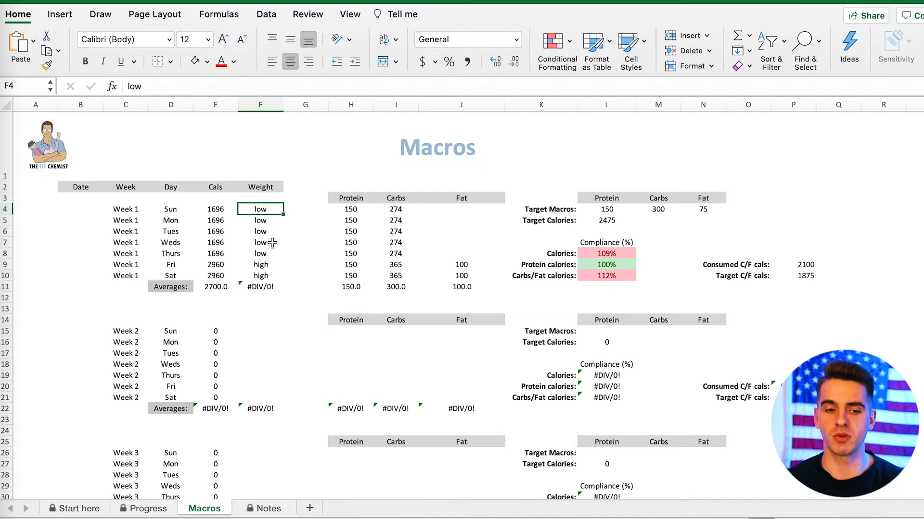
left_click(261, 253)
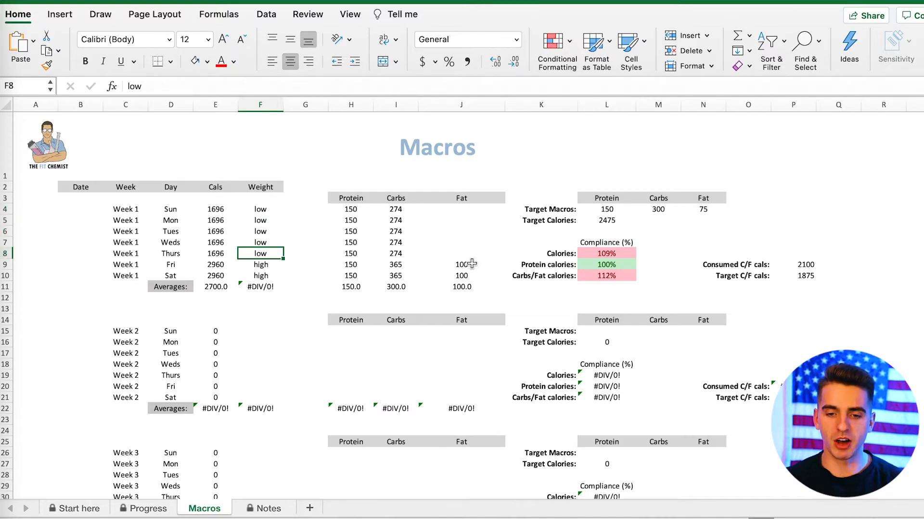
left_click(461, 263)
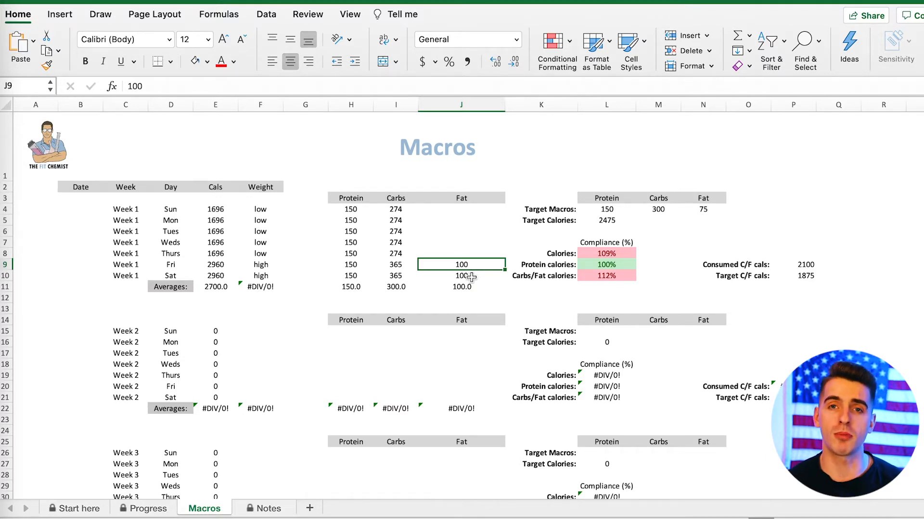
- Enter 65 fat for Sunday through Thursday, bringing Week 1's fat average to 75.0
left_click(460, 208)
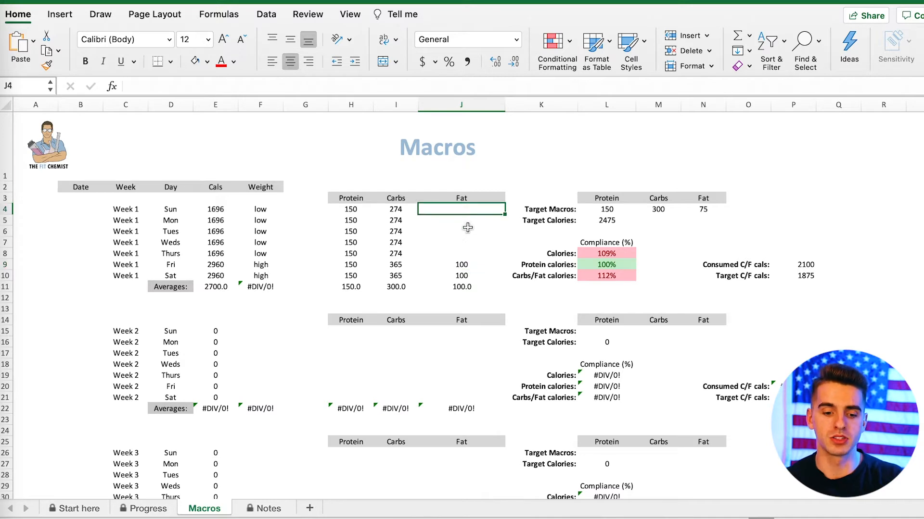
type("65")
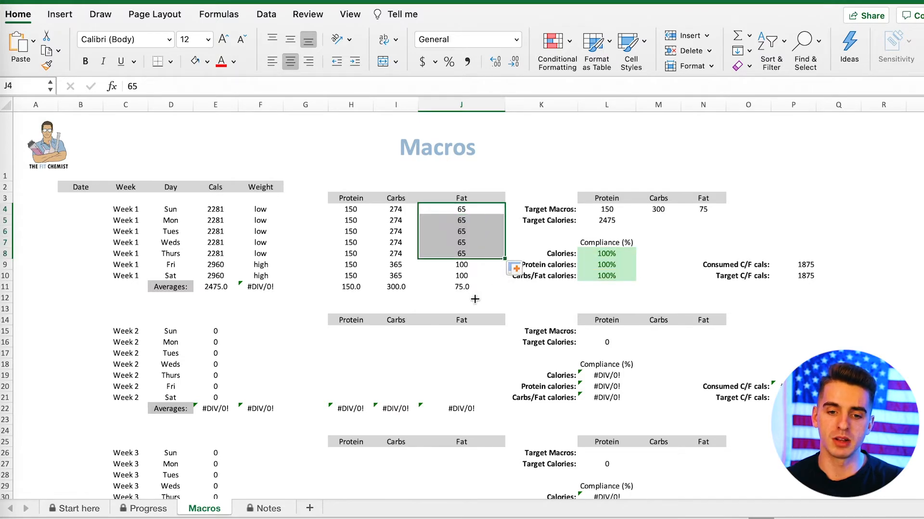
left_click(461, 287)
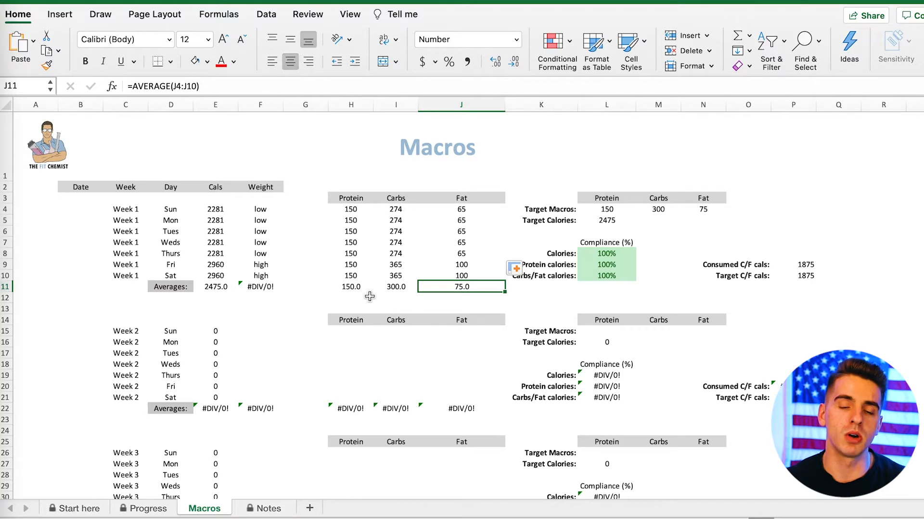
mouse_move(583, 246)
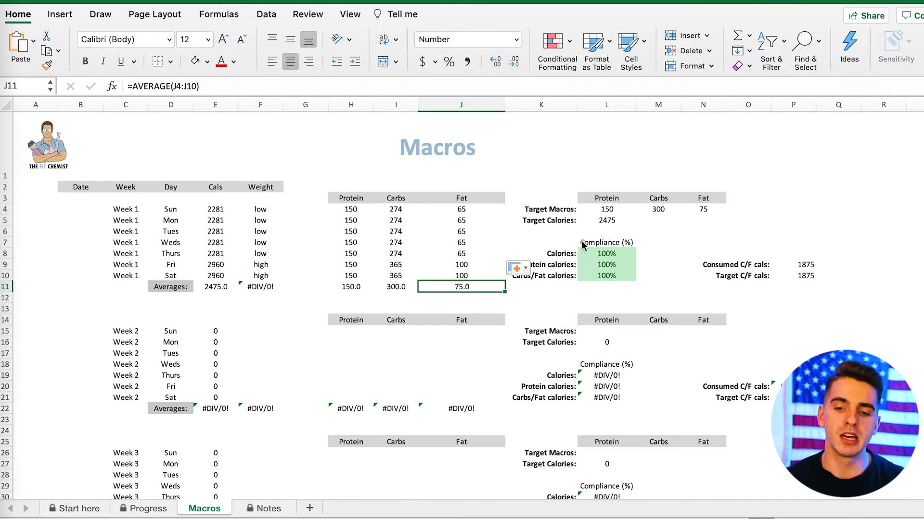
mouse_move(625, 261)
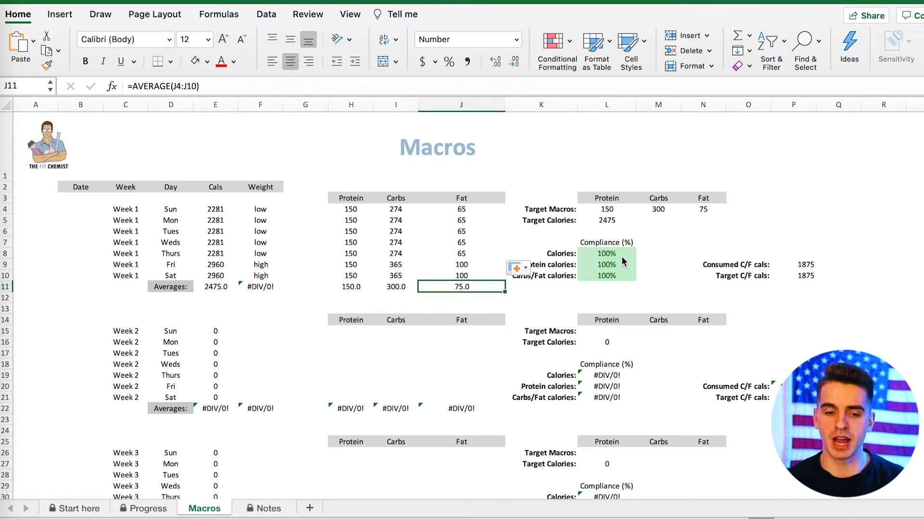
mouse_move(368, 223)
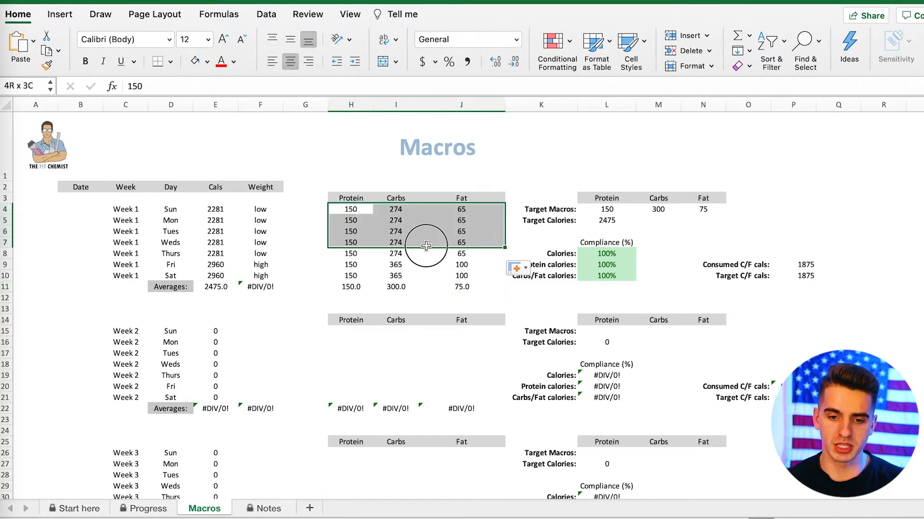
- Shade Week 1's low-day macro rows H4:J8 blue and the Friday–Saturday rows H9:J10 orange
left_click(208, 62)
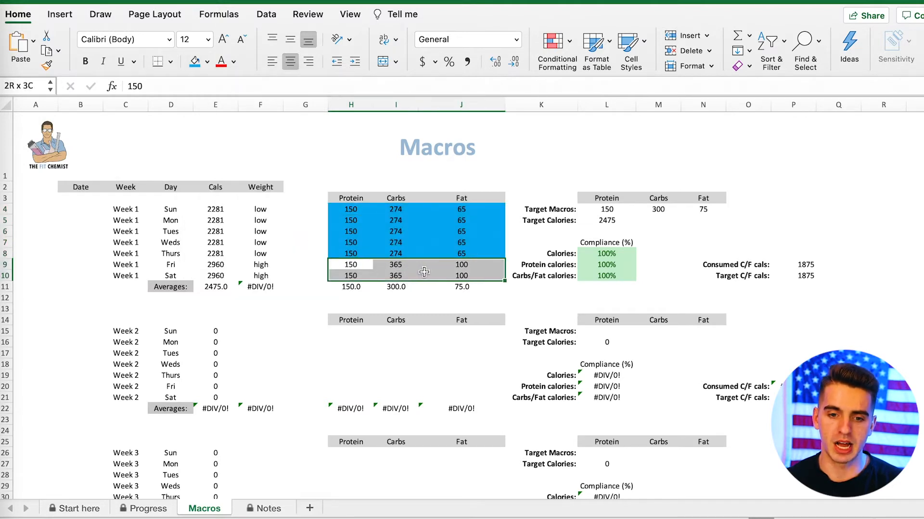
left_click(304, 220)
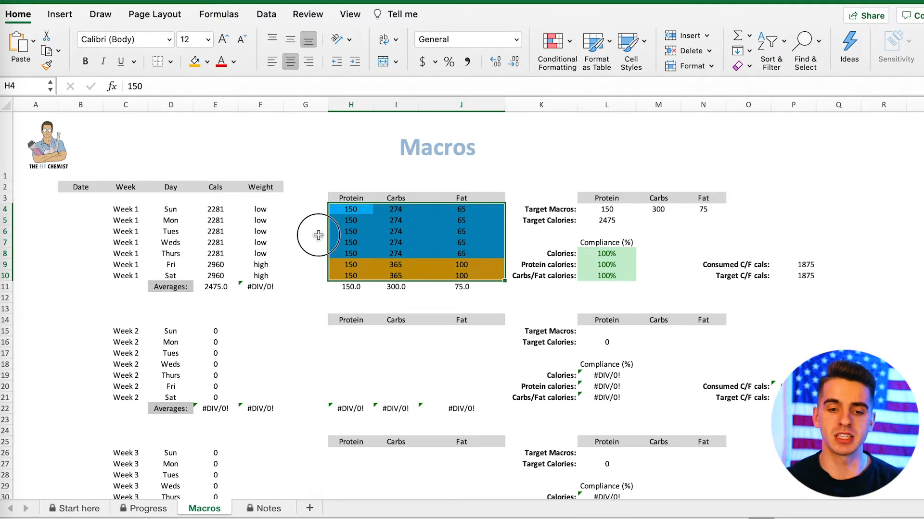
left_click(305, 231)
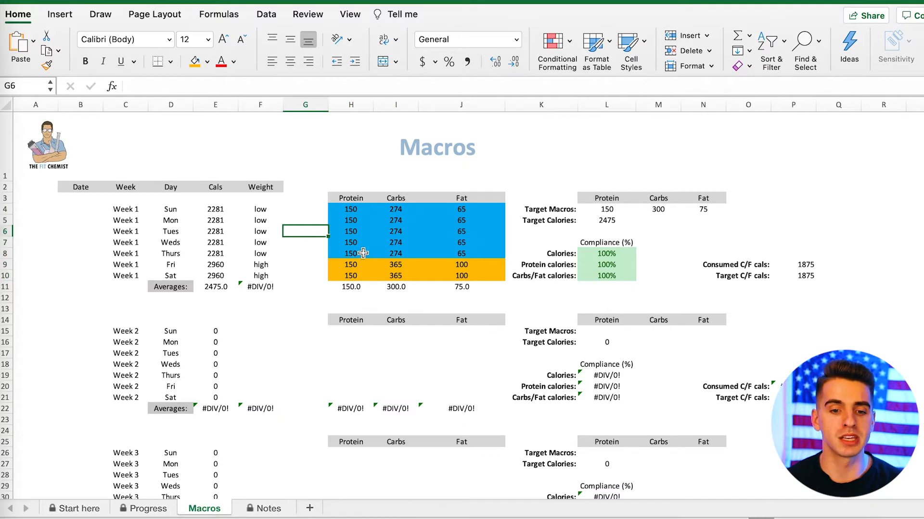
left_click(396, 253)
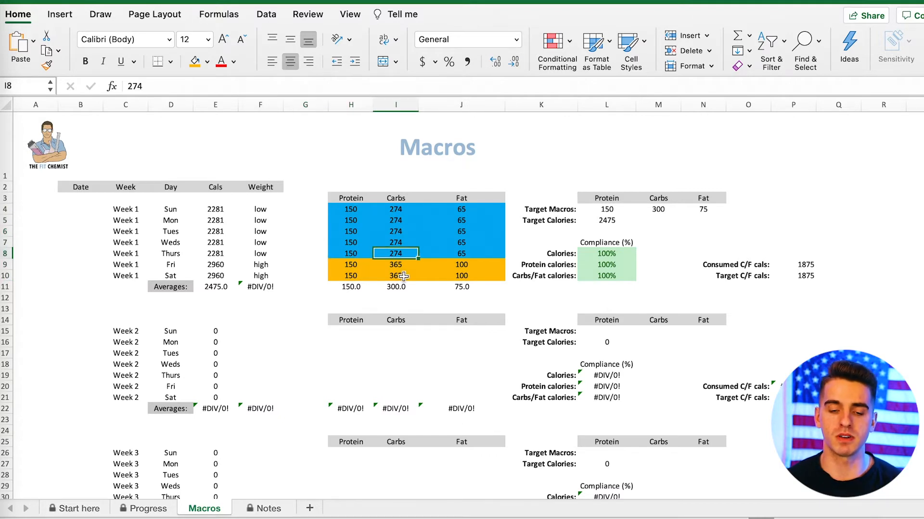
left_click(461, 253)
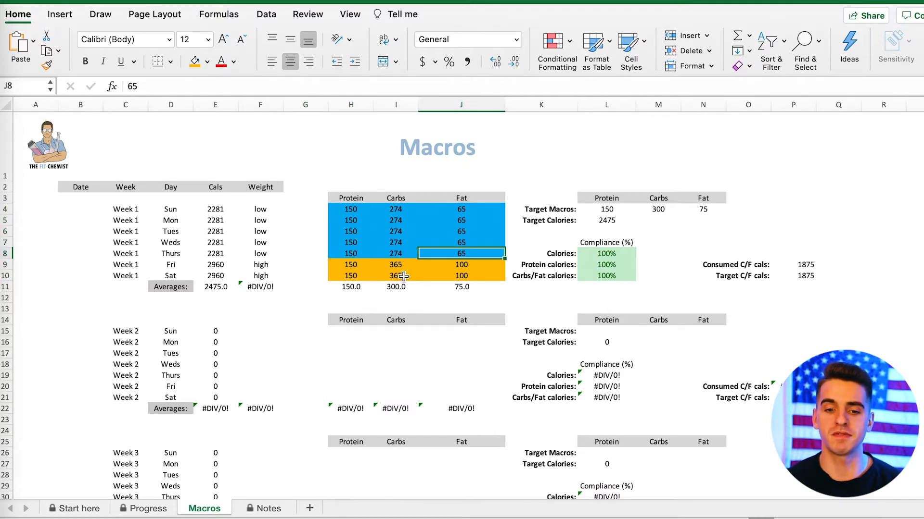
left_click(350, 253)
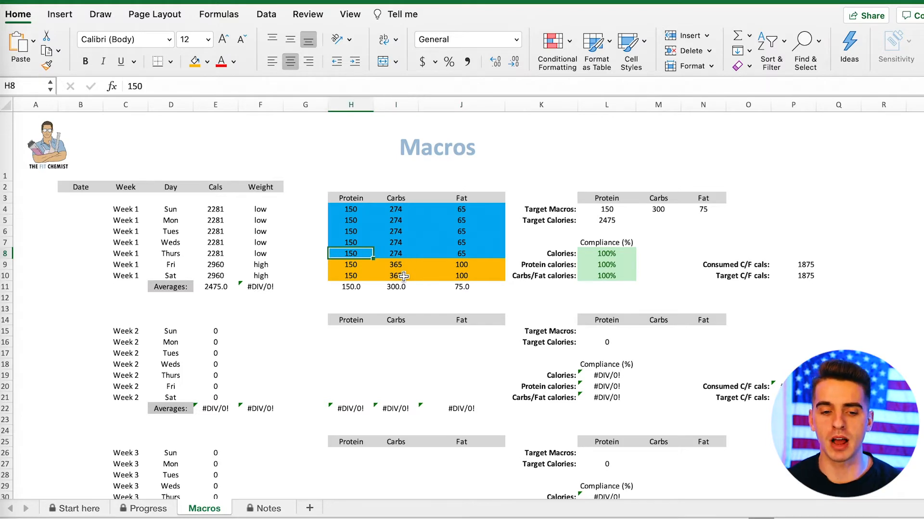
left_click(395, 264)
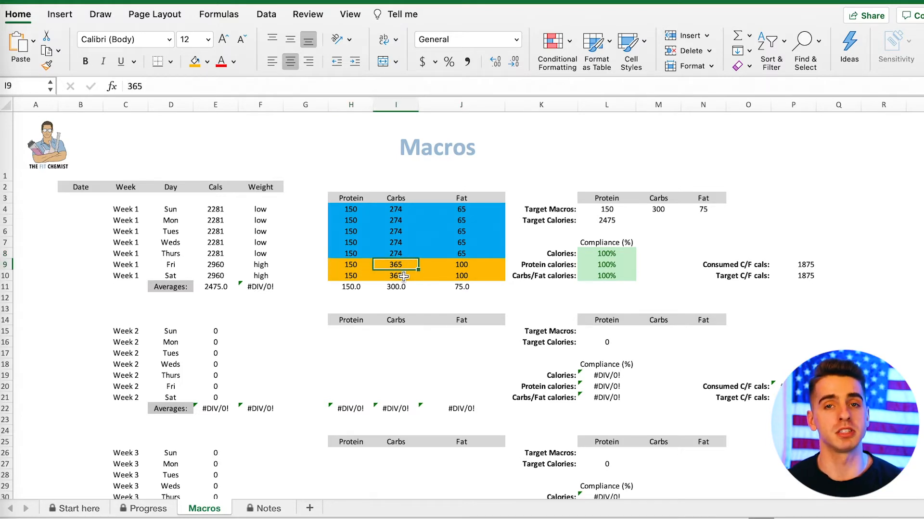
- Give Week 2 low/high labels, targets of 220 protein, 400 carbs, 100 fat, and 220 protein daily
left_click(460, 264)
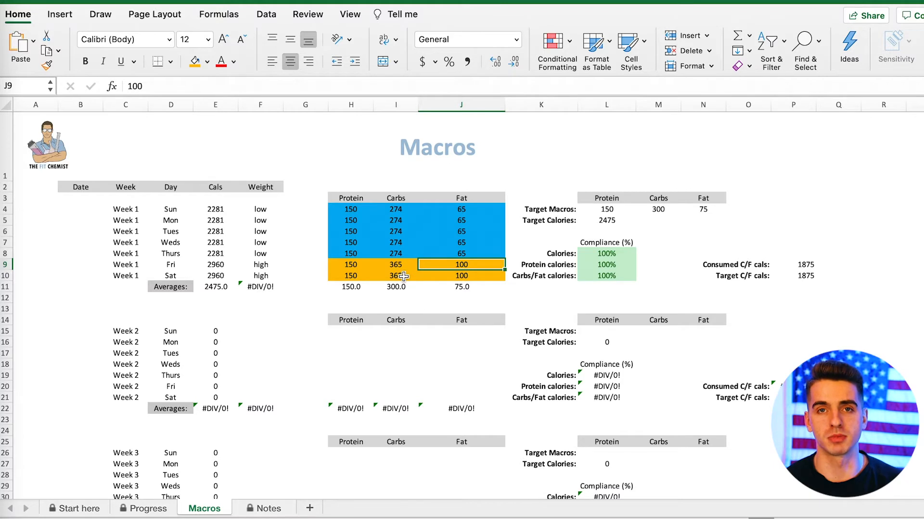
left_click(260, 330)
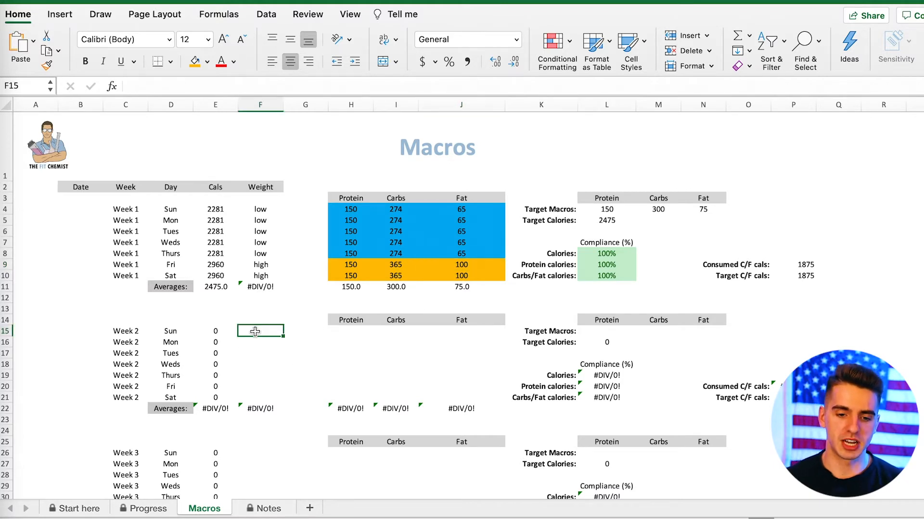
mouse_move(290, 371)
type("400")
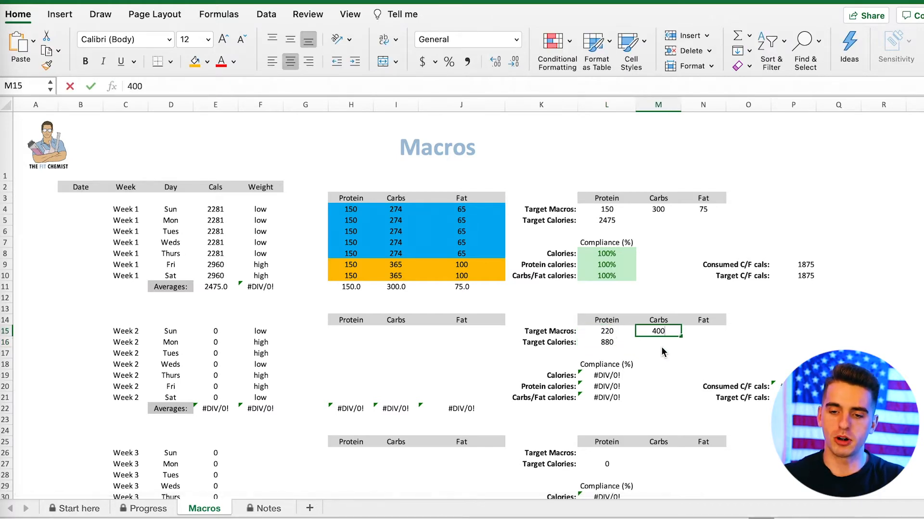
key("Return")
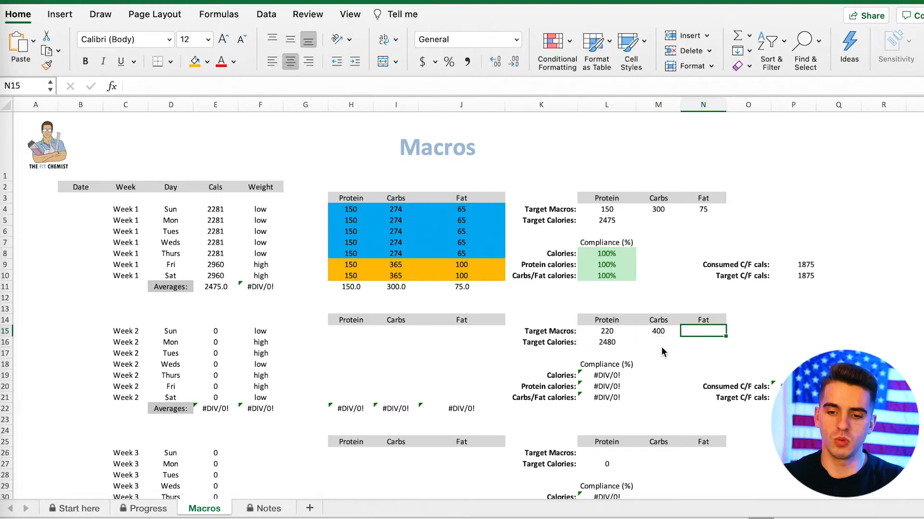
type("100")
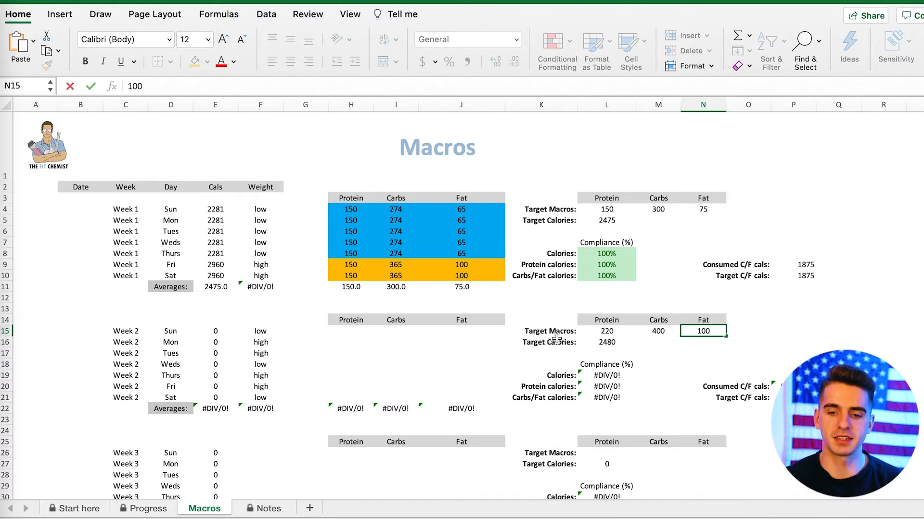
left_click(657, 353)
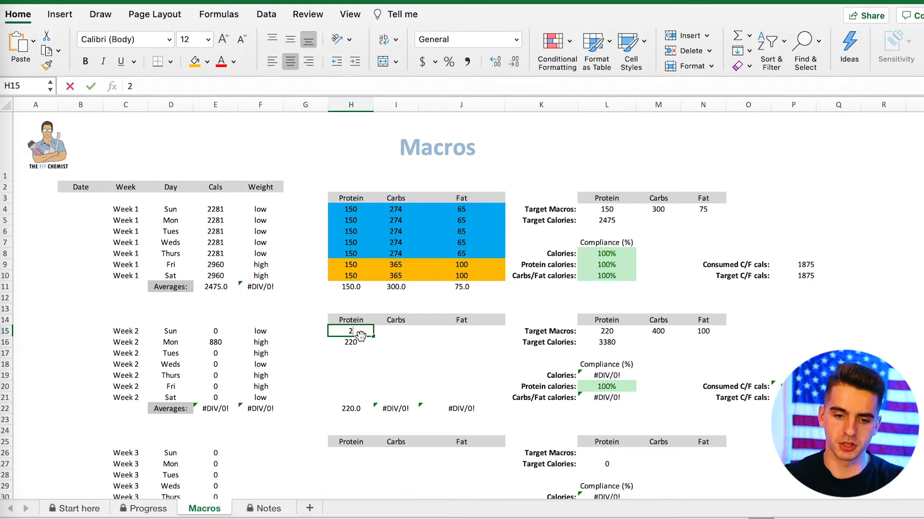
type("20")
key("Return")
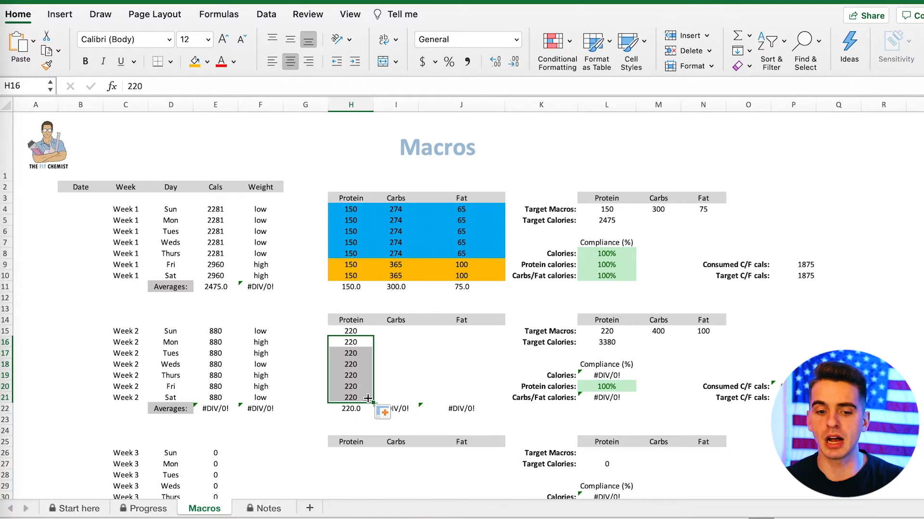
- Enter 500 carbs and 120 fat for Week 2's Monday, Tuesday, Thursday and Friday
left_click(395, 341)
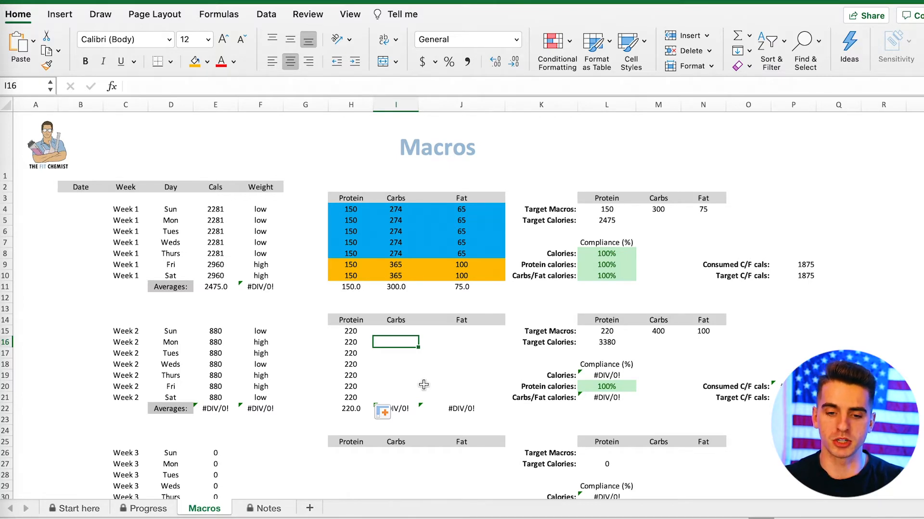
type("500")
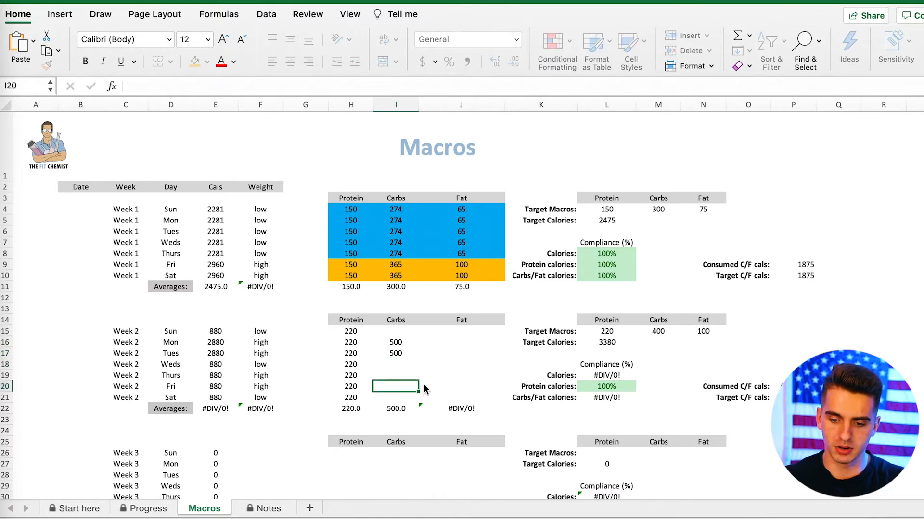
left_click(461, 343)
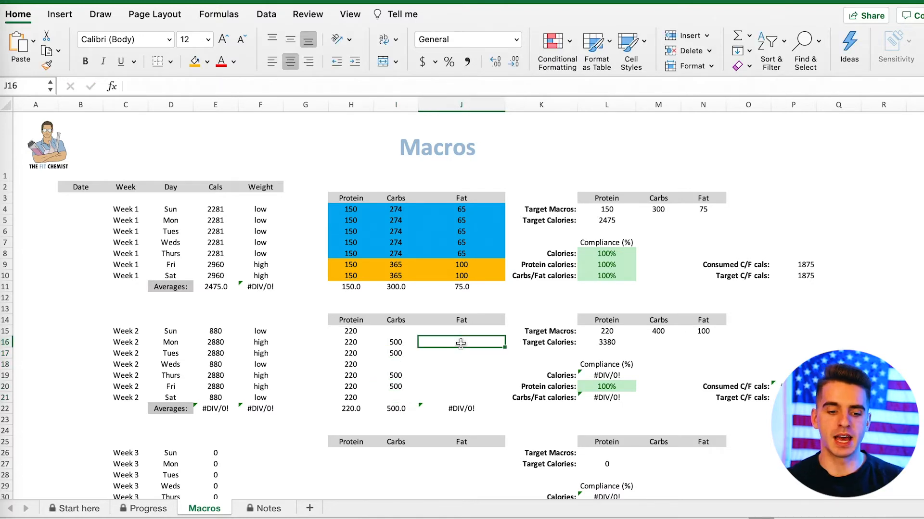
type("120")
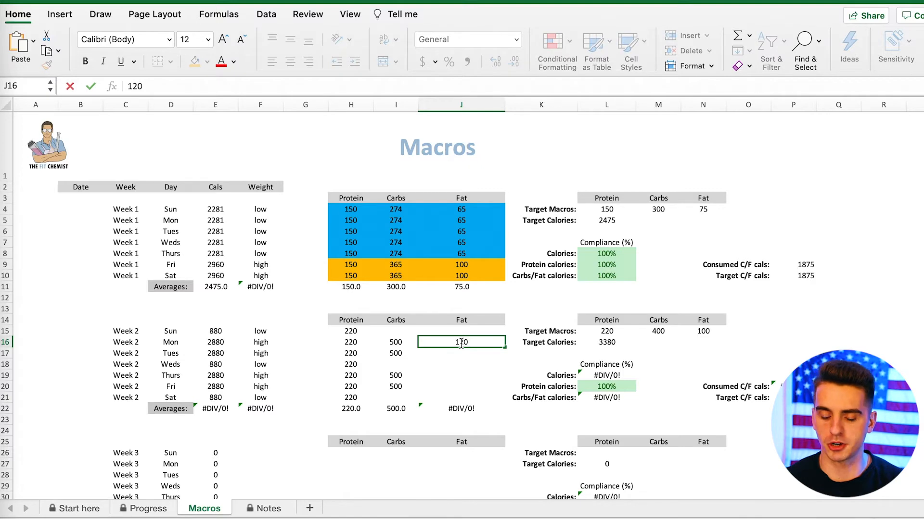
key("Return")
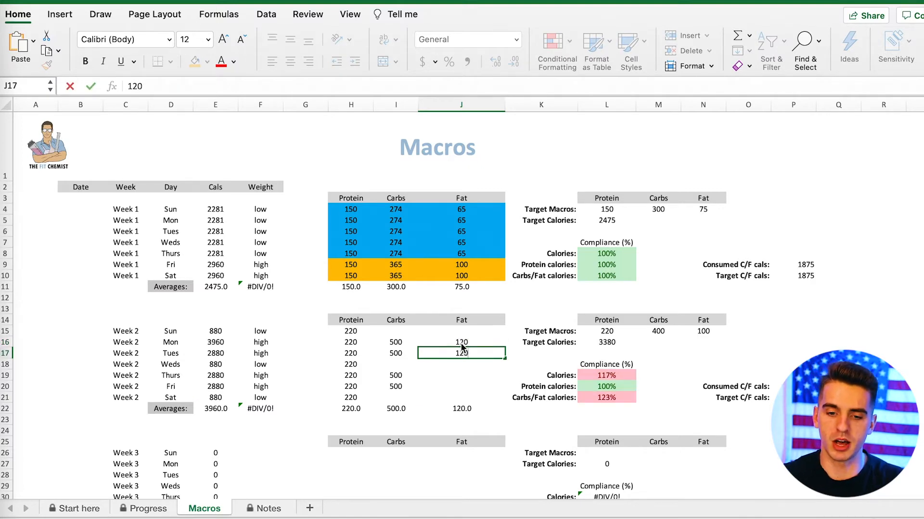
key("Return")
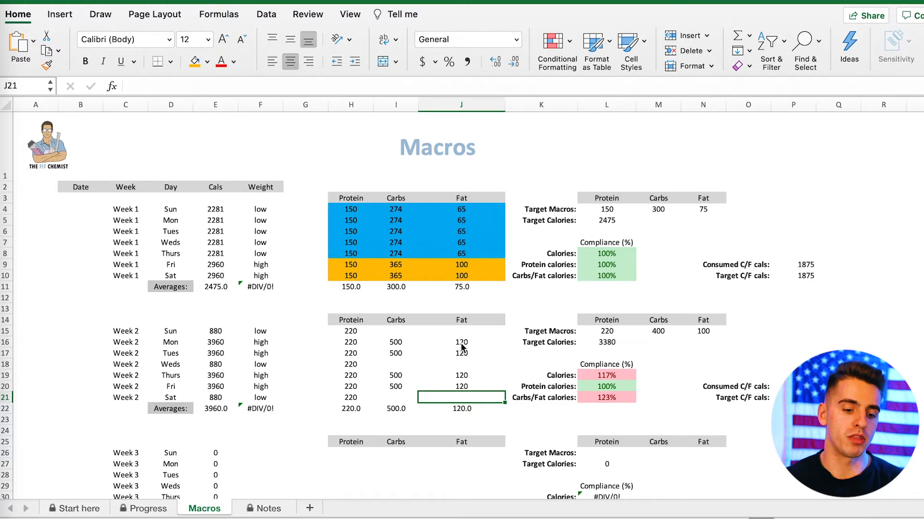
- Enter 73 fat for Week 2's Sunday, Wednesday and Saturday low days
left_click(396, 330)
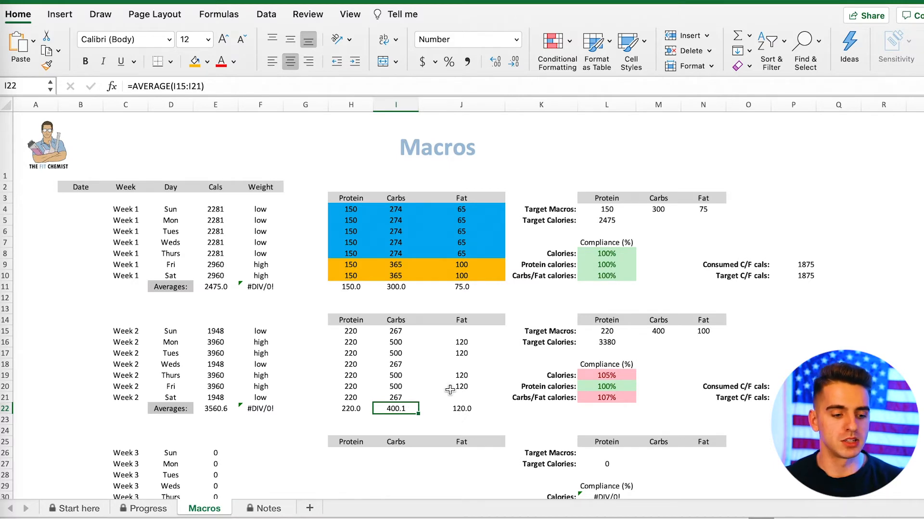
left_click(461, 364)
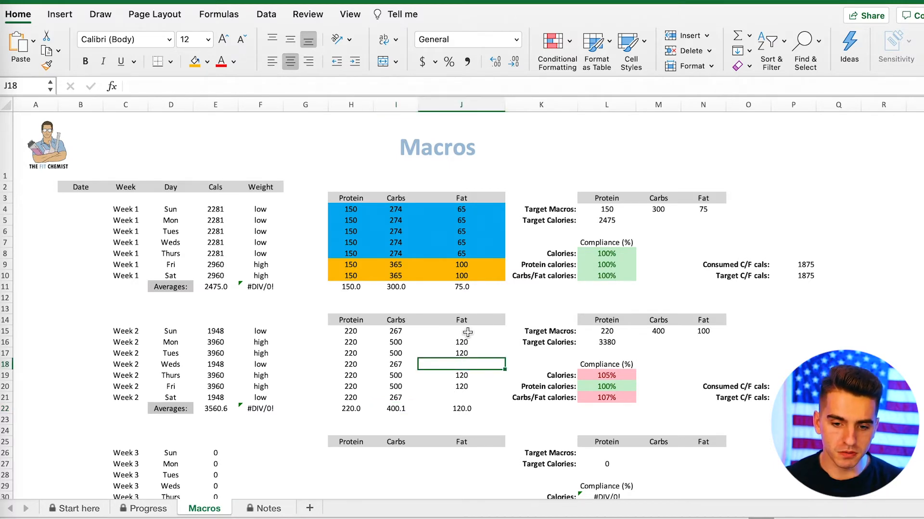
left_click(461, 331)
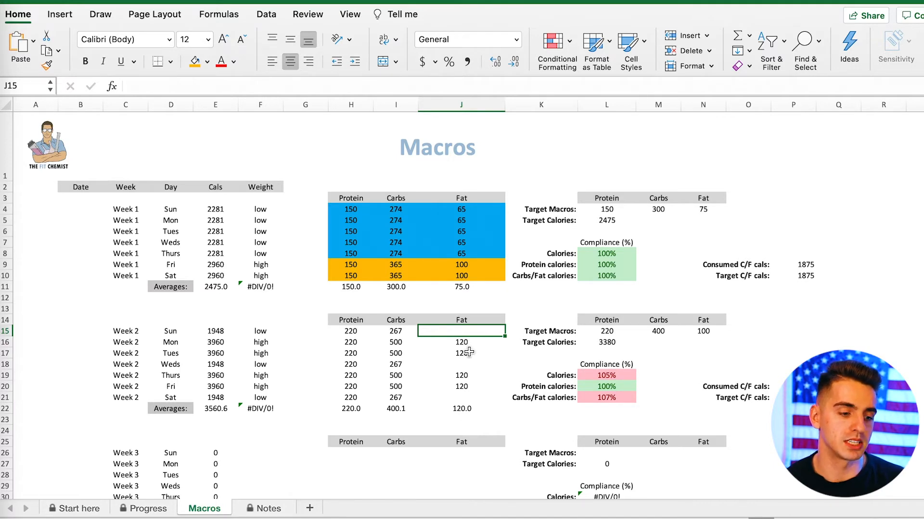
type("73")
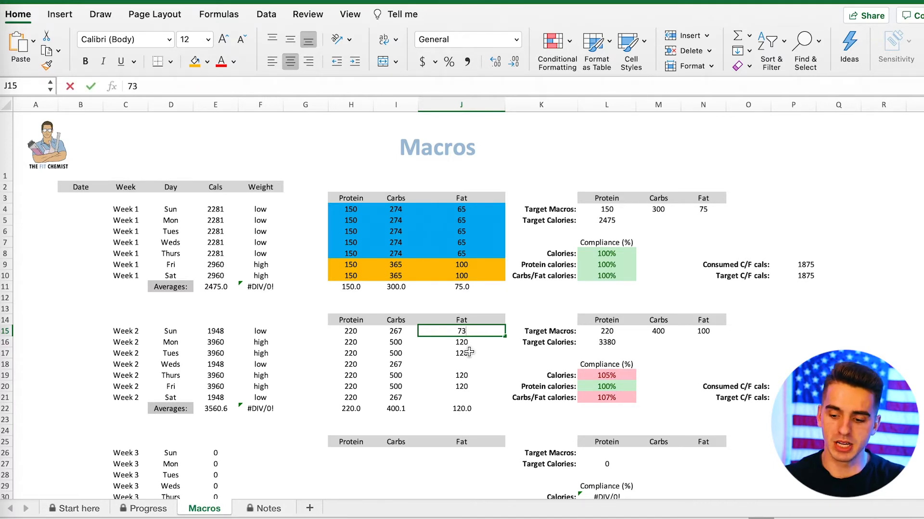
key("Return")
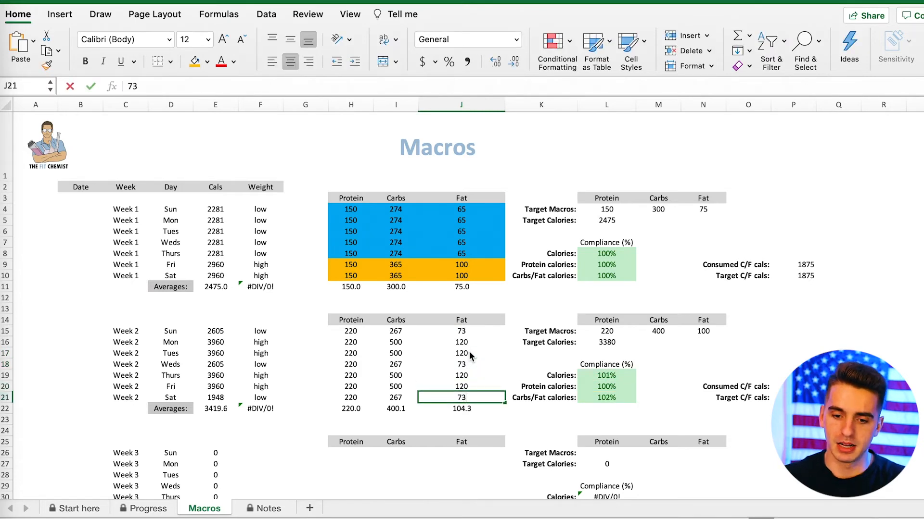
key("Return")
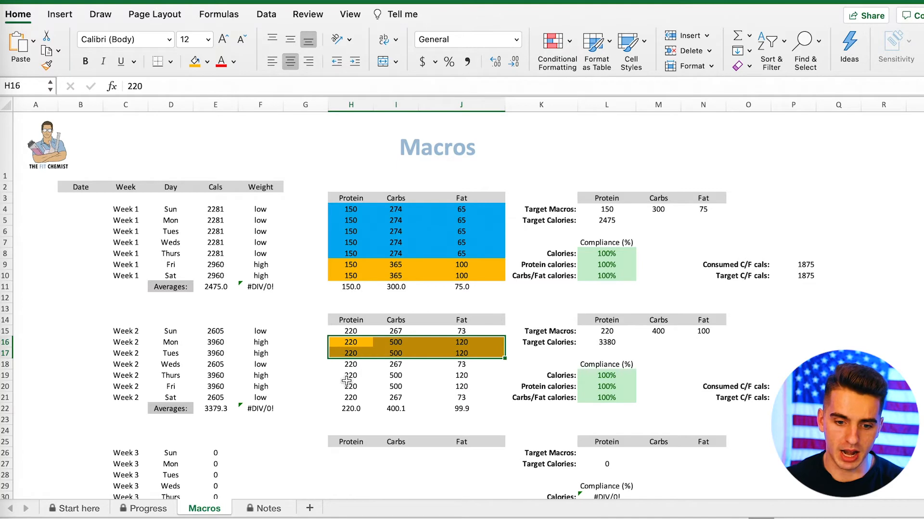
- Shade Week 2's Mon, Tues, Thurs and Fri macro rows orange and Sun, Weds, Sat rows blue
left_click(351, 381)
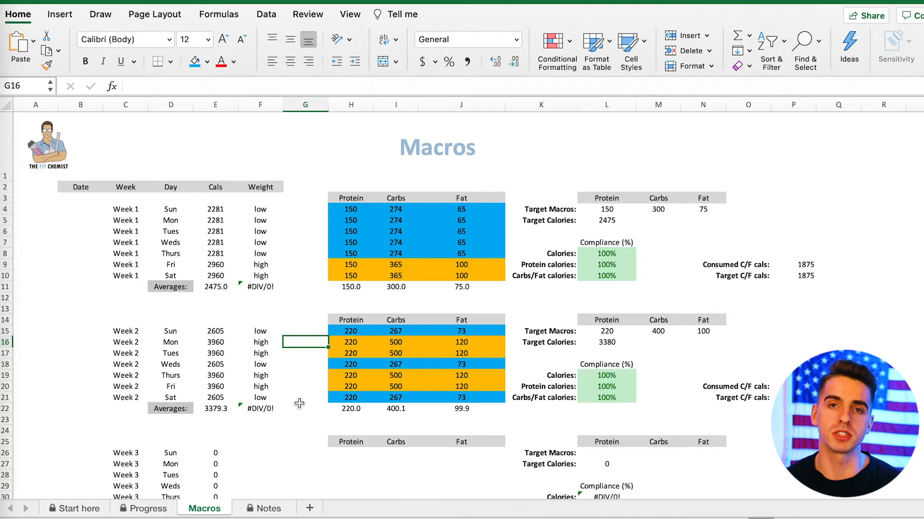
mouse_move(520, 313)
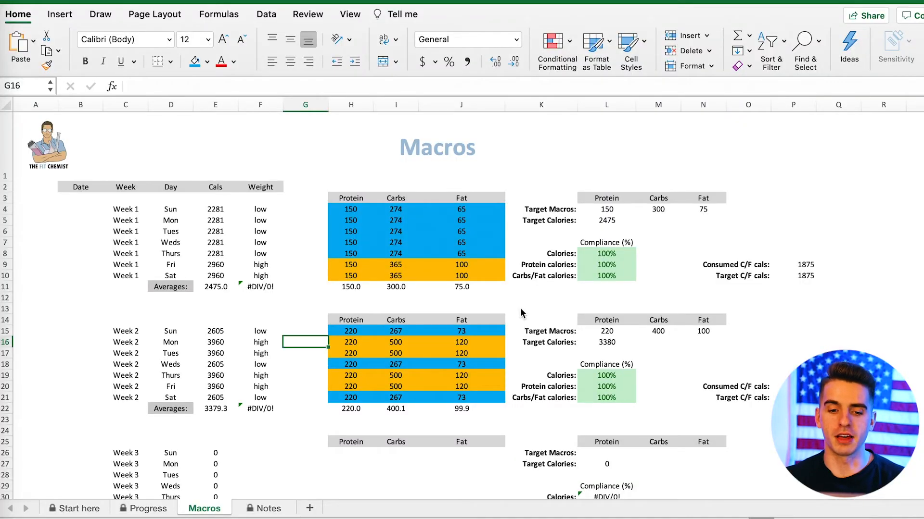
mouse_move(511, 290)
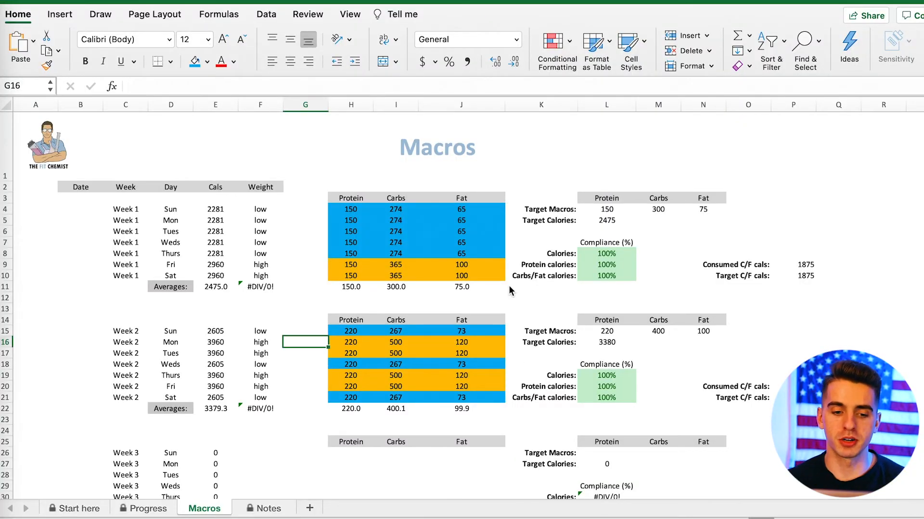
- Enter Week 3 targets of 180 protein, 480 carbs and 140 fat, then start Sunday's 180/480 entries
scroll("down", 3)
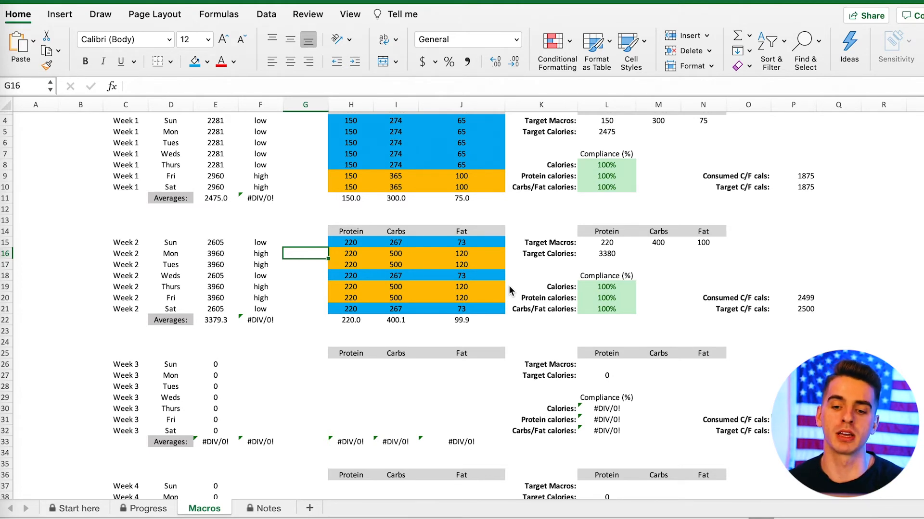
left_click(606, 364)
type("180")
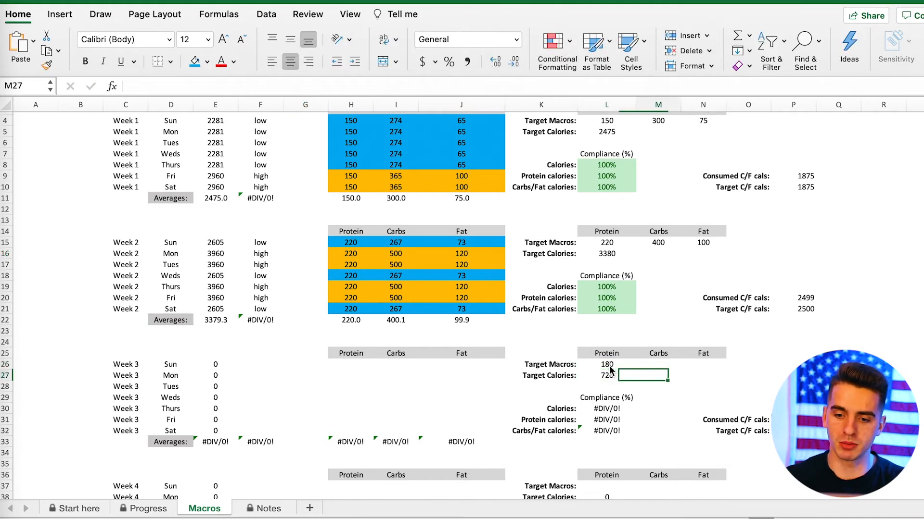
type("4")
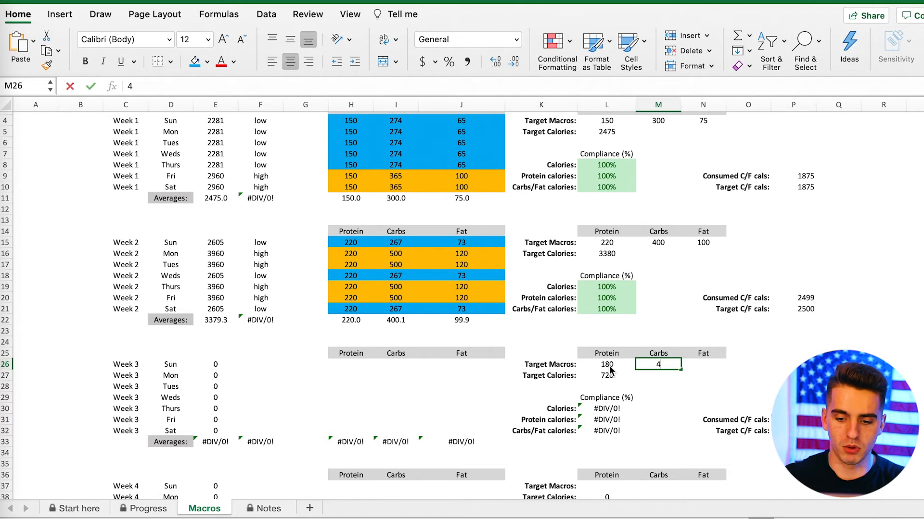
key("Return")
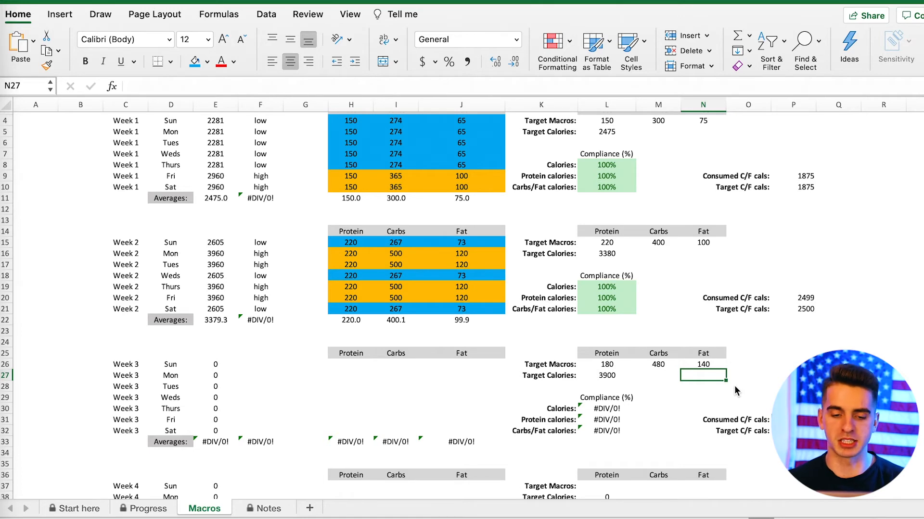
left_click(351, 364)
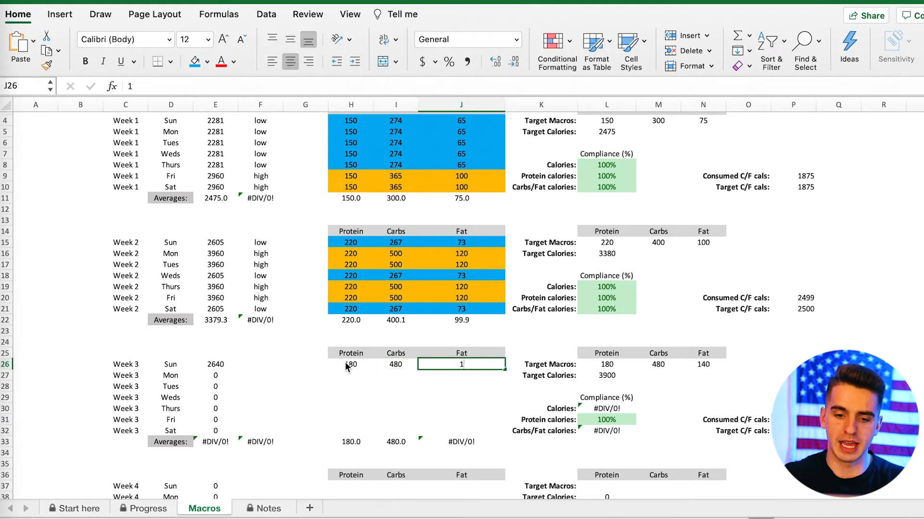
- Finish Sunday and Monday at 180/480/140, then log Tuesday as 140 protein, 320 carbs, 80 fat
key("Return")
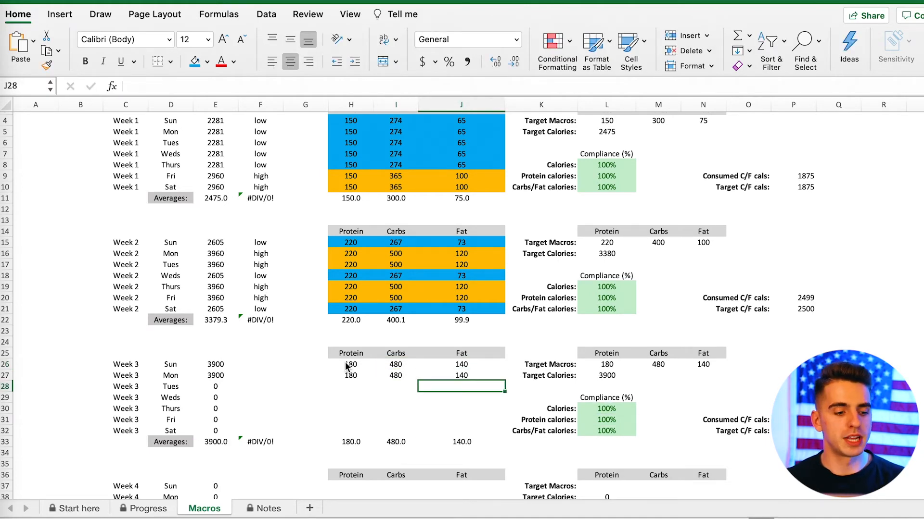
left_click(350, 386)
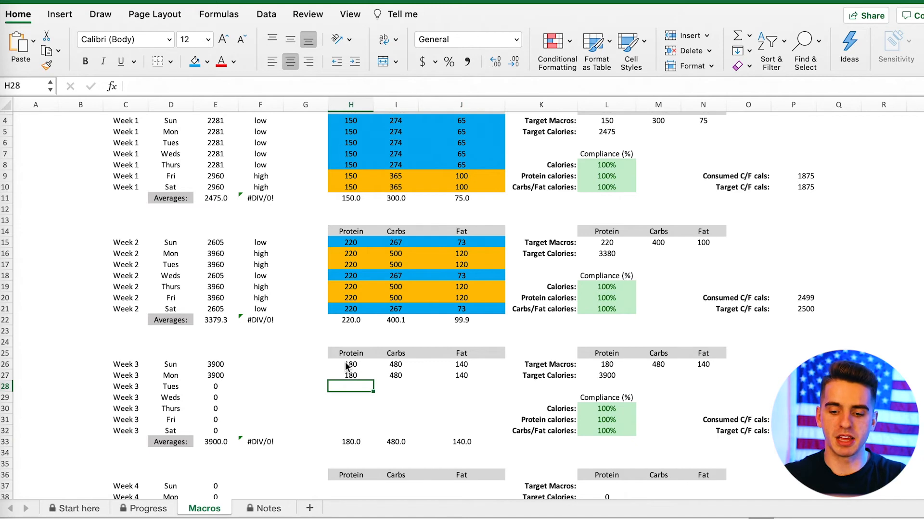
type("140")
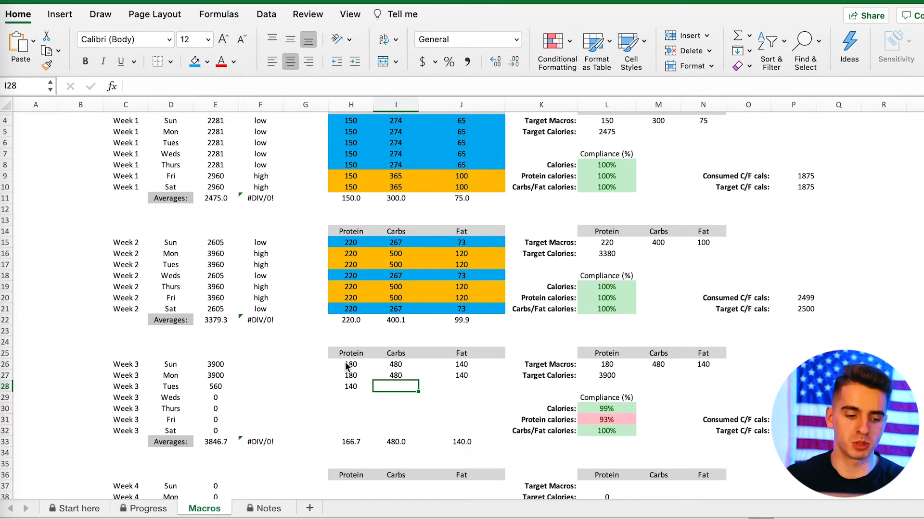
type("320")
left_click(461, 387)
type("8")
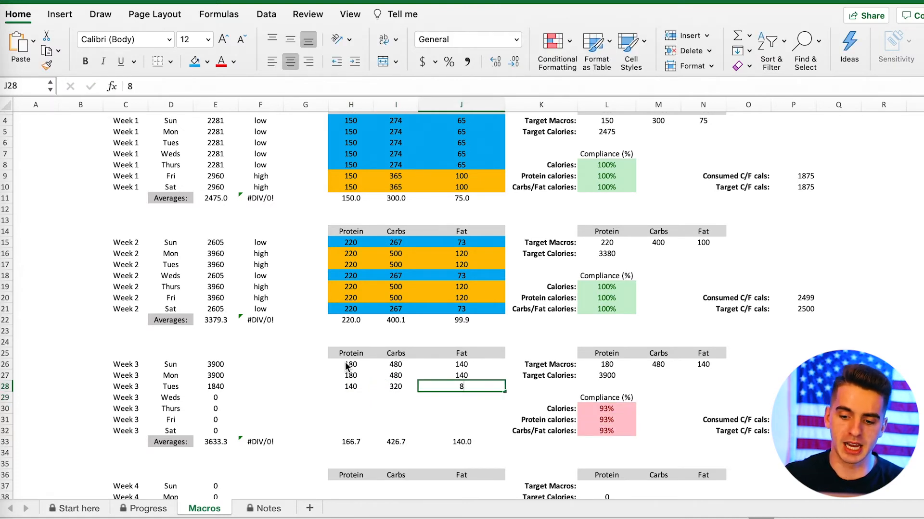
type("0")
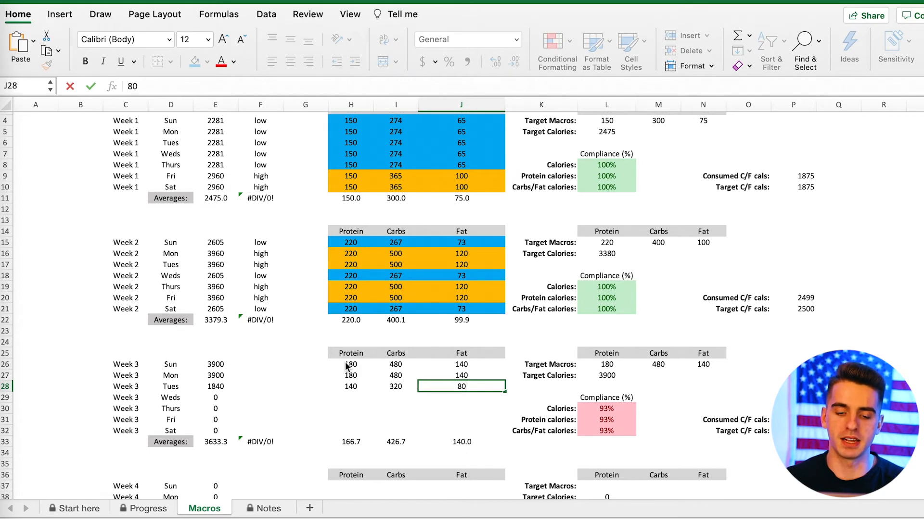
key("Return")
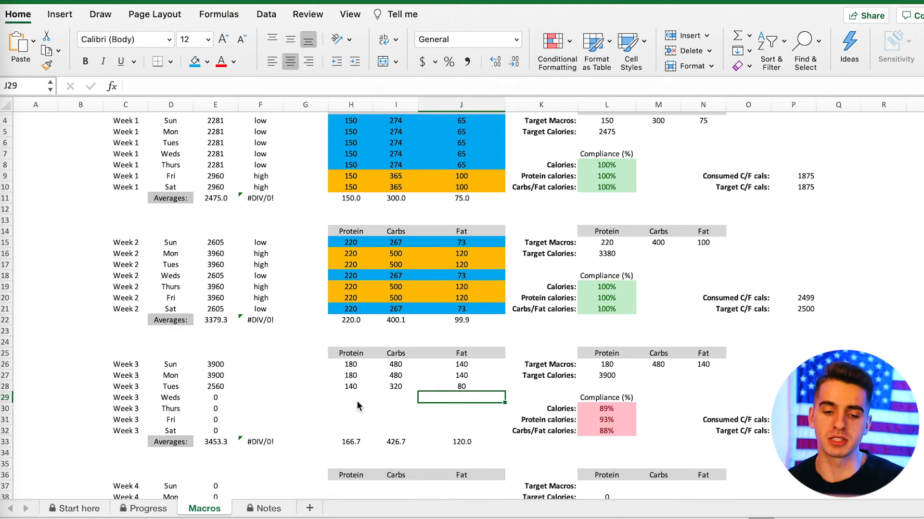
- Fill Wednesday to Saturday with 190 protein, 520 carbs and 155 fat, bringing compliance to 100%
left_click(350, 387)
type("190")
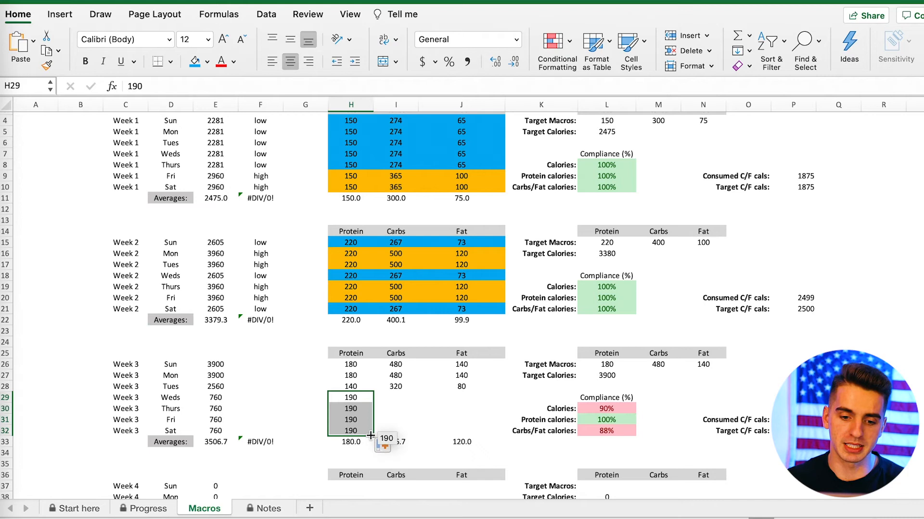
left_click(350, 442)
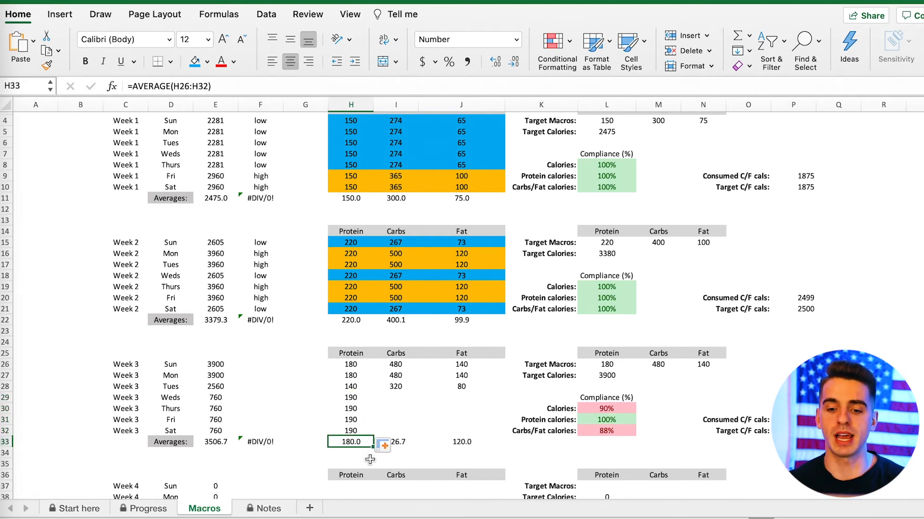
left_click(395, 398)
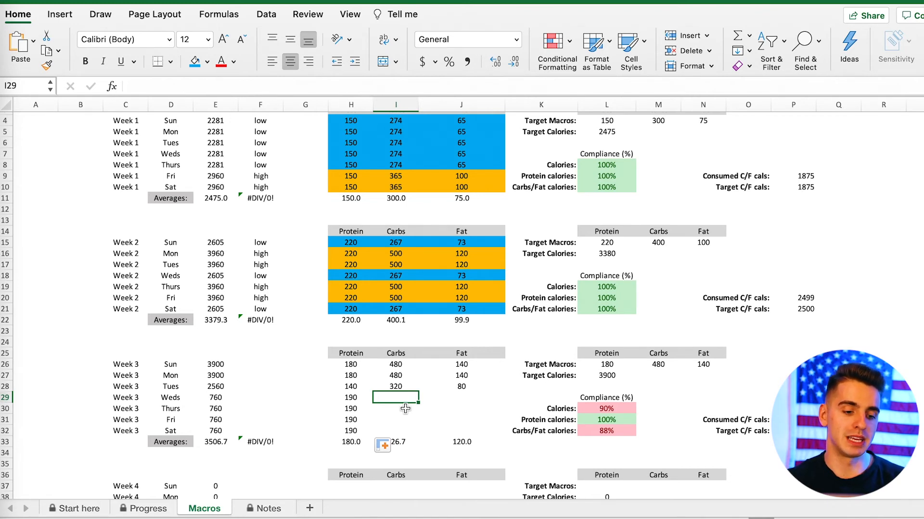
type("5")
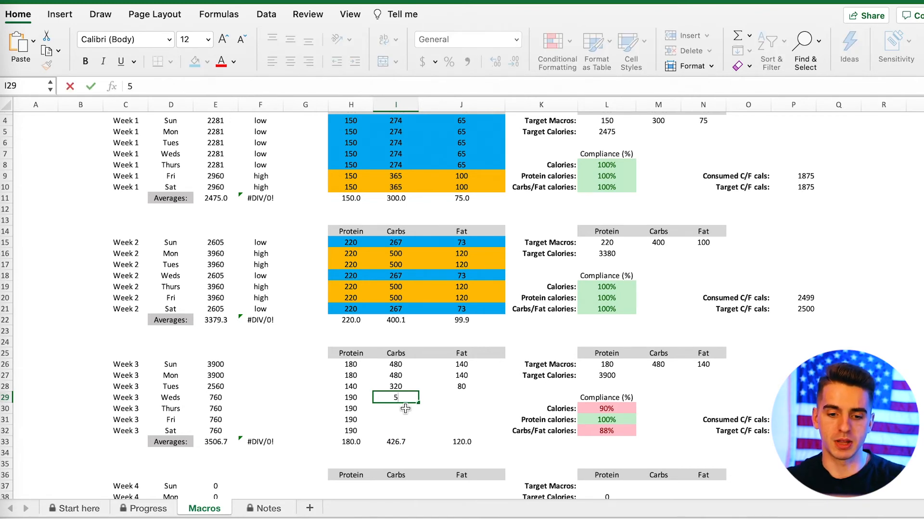
key("Return")
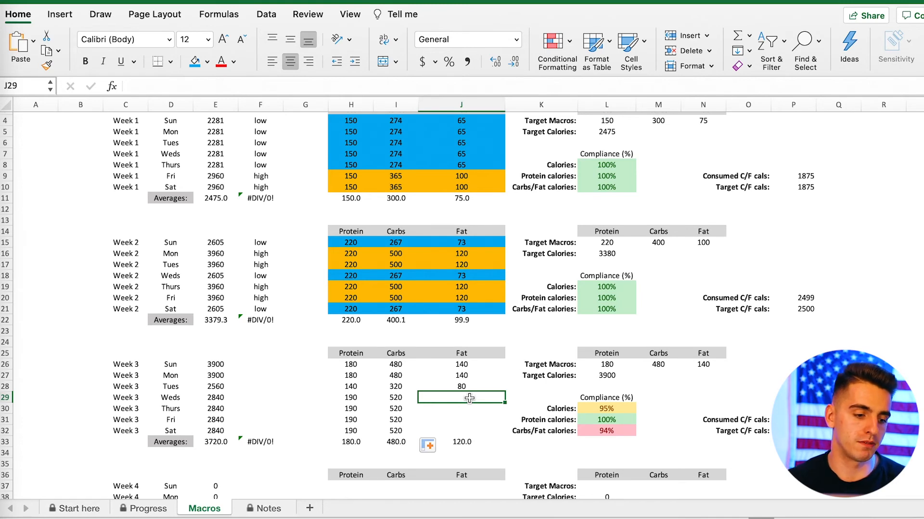
type("155")
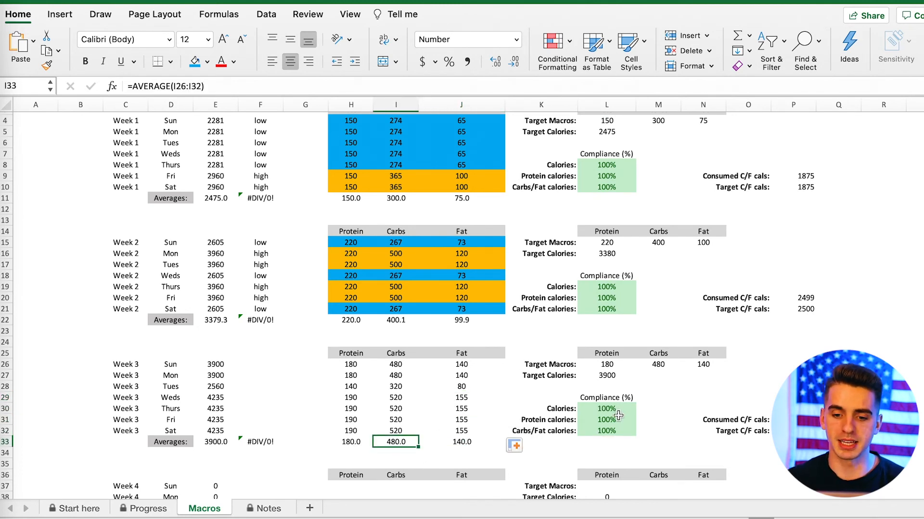
left_click(351, 408)
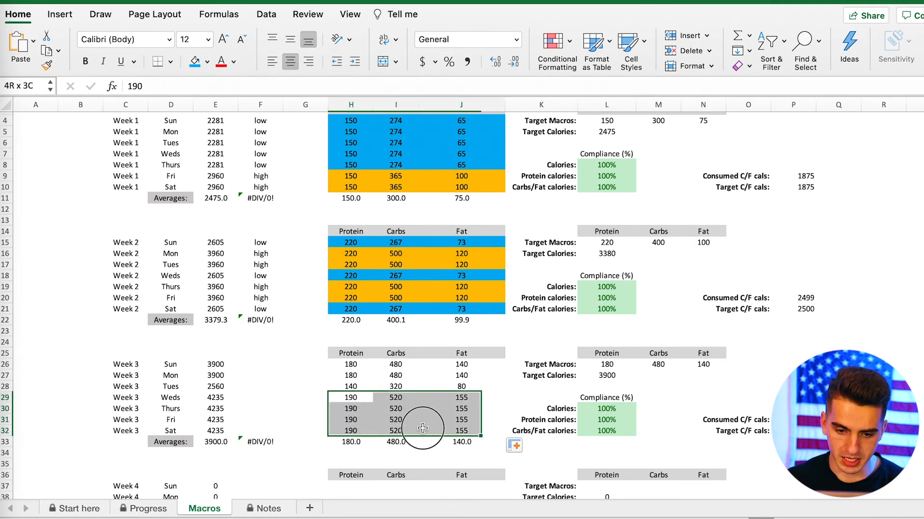
- Shade Week 3's Wednesday–Saturday rows orange and Tuesday's row blue
left_click(207, 61)
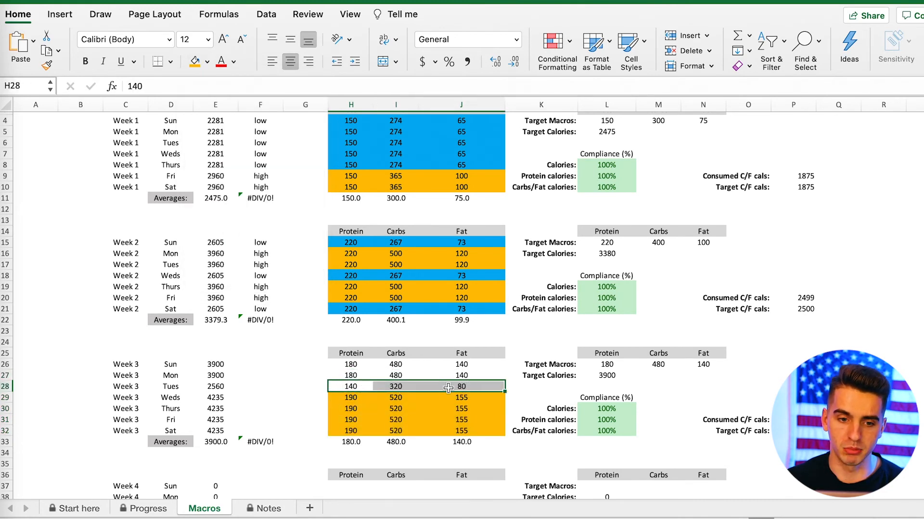
left_click(206, 62)
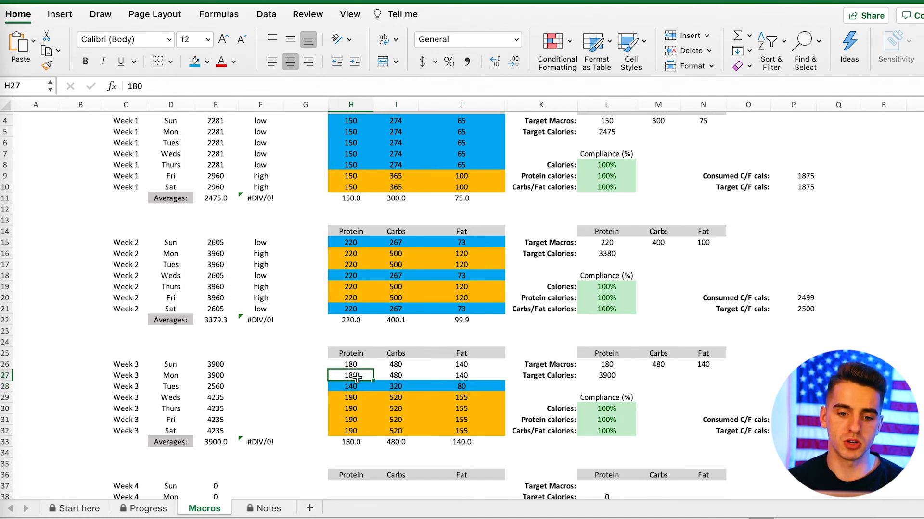
left_click(607, 364)
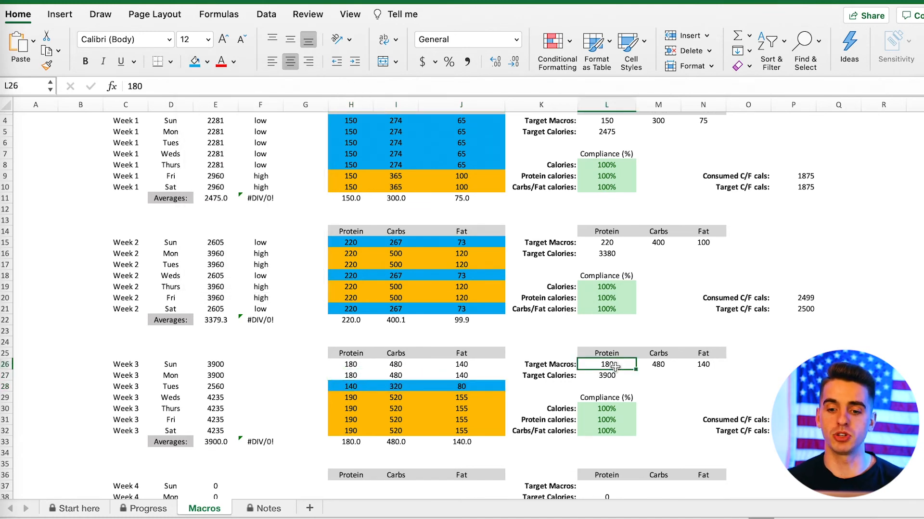